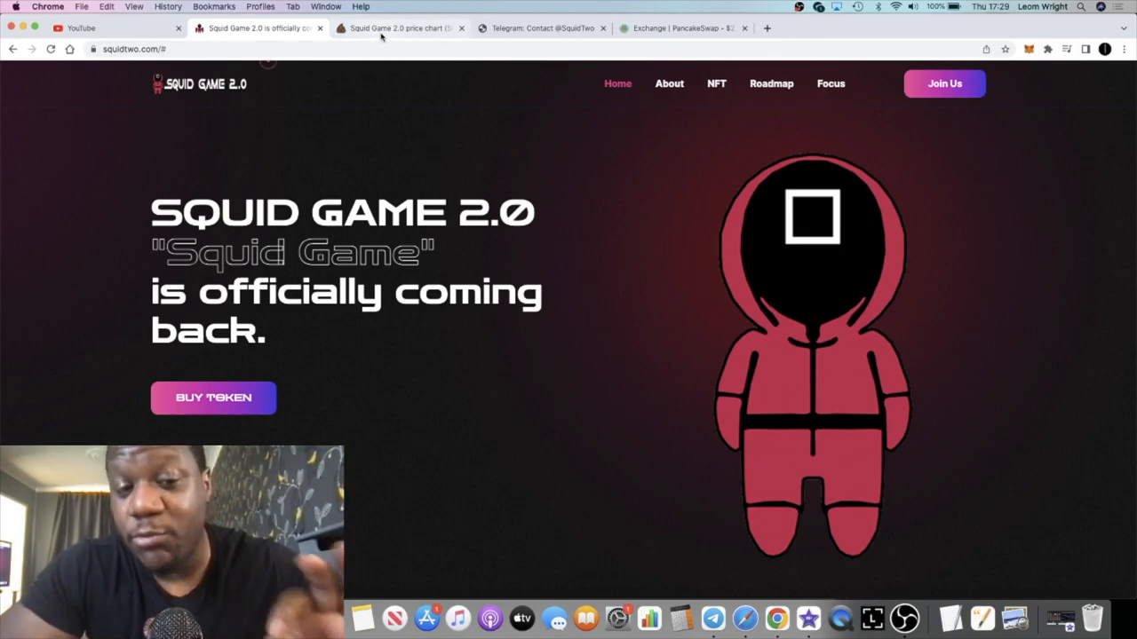
{"action": "mouse_move", "coordinate": [400, 27]}
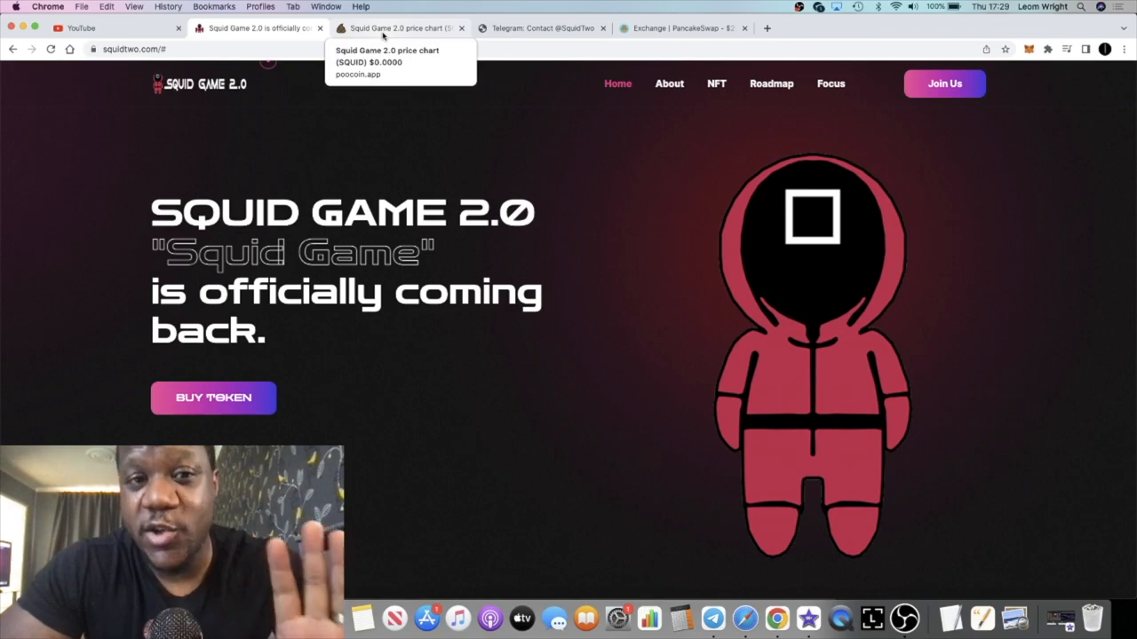
Open PooCoin's SQUID/BNB chart and pan the candles toward the recent price spike.
{"action": "left_click", "coordinate": [395, 27]}
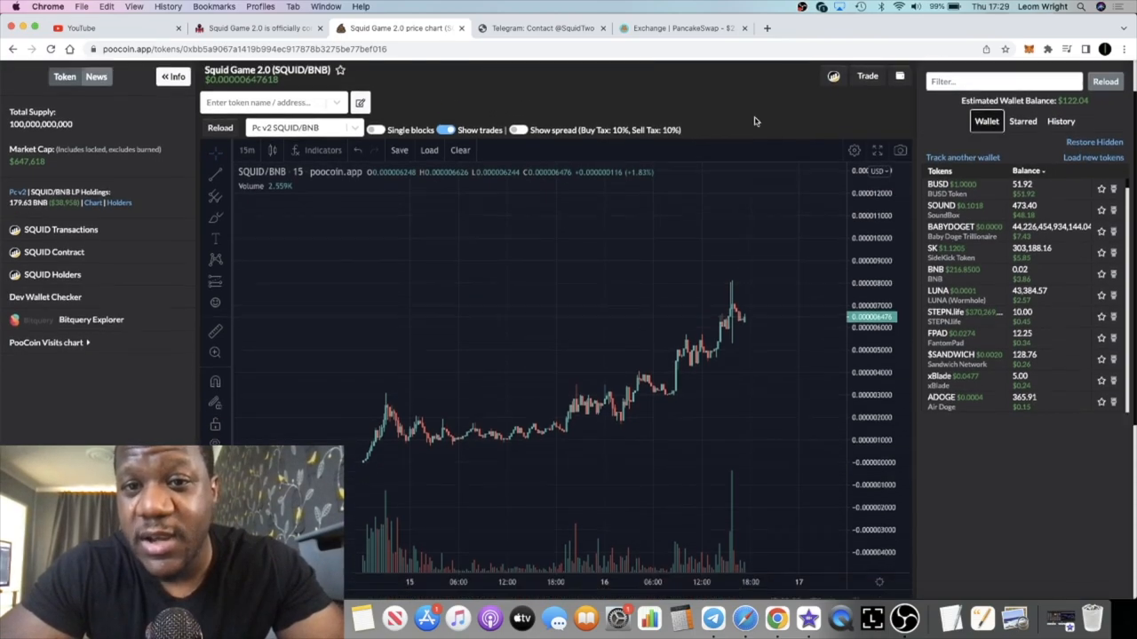
{"action": "scroll", "scroll_direction": "down", "scroll_amount": 3}
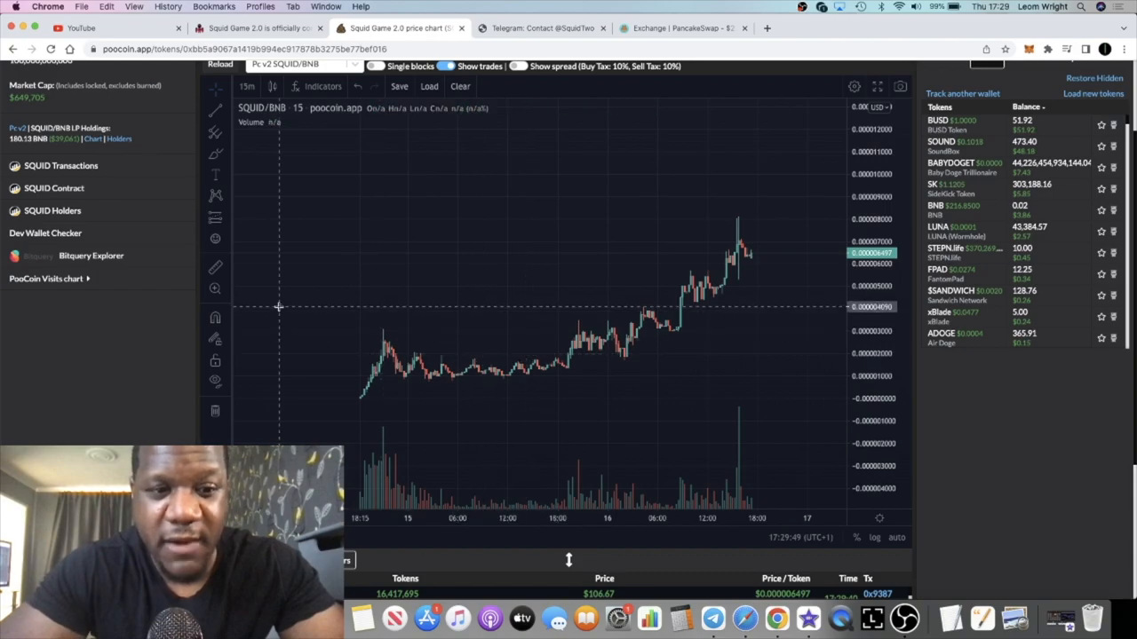
{"action": "mouse_move", "coordinate": [528, 377]}
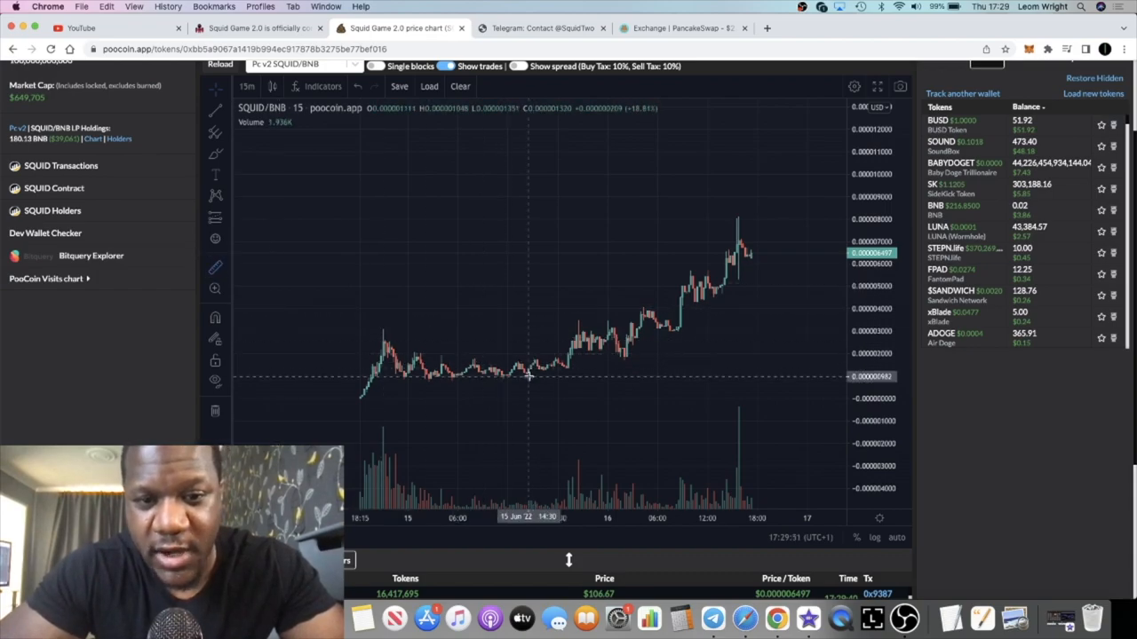
{"action": "left_click_drag", "start_coordinate": [529, 378], "coordinate": [796, 216]}
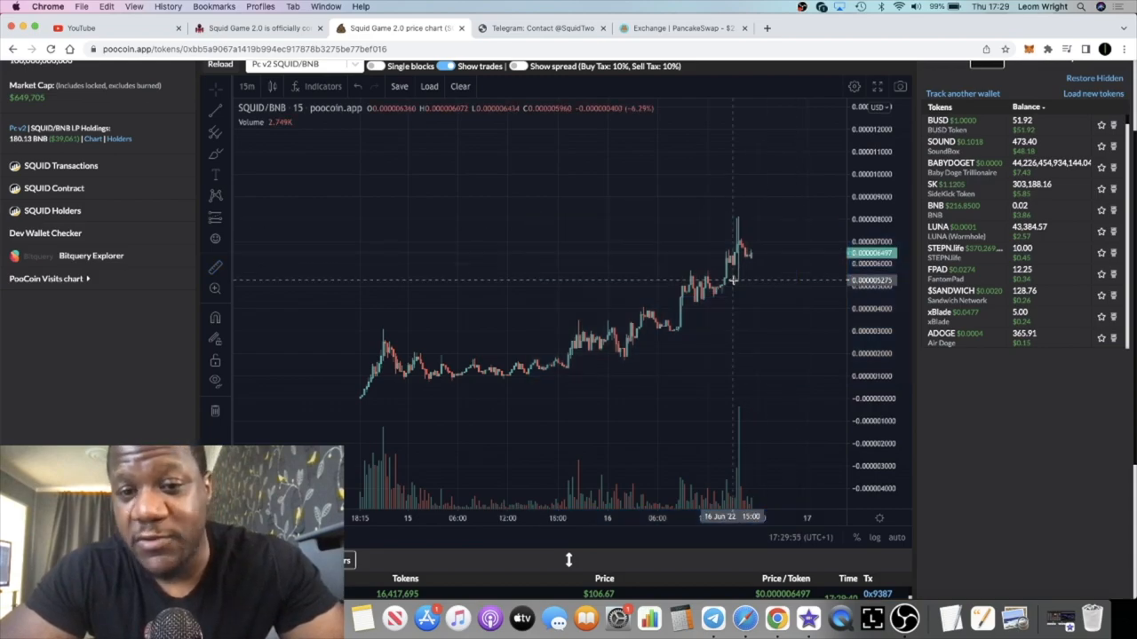
{"action": "mouse_move", "coordinate": [586, 353]}
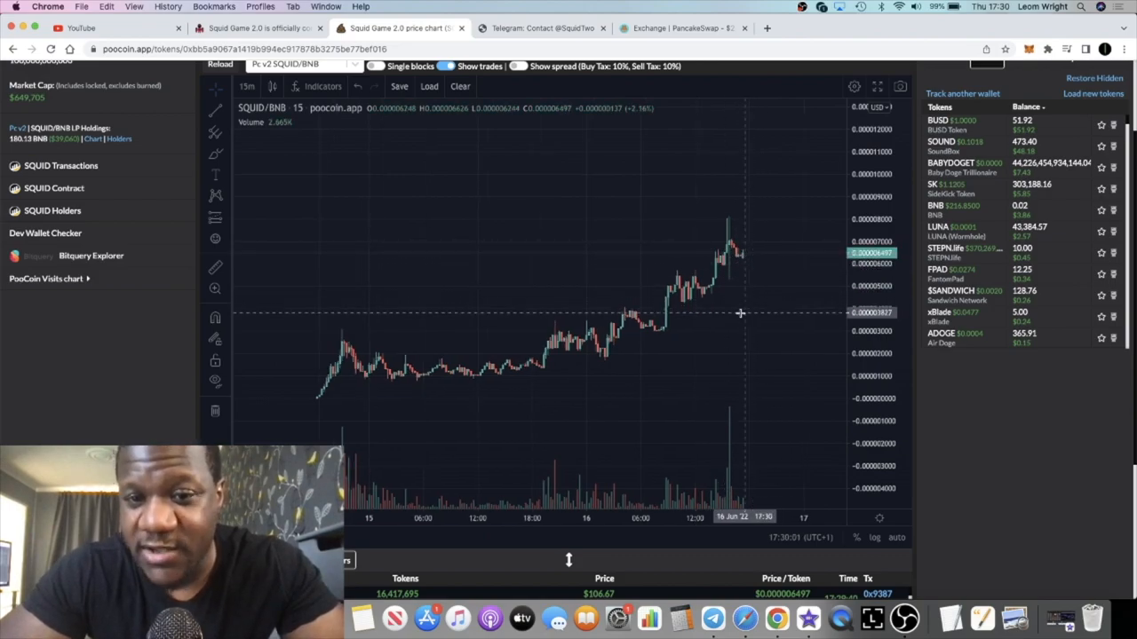
{"action": "mouse_move", "coordinate": [790, 270]}
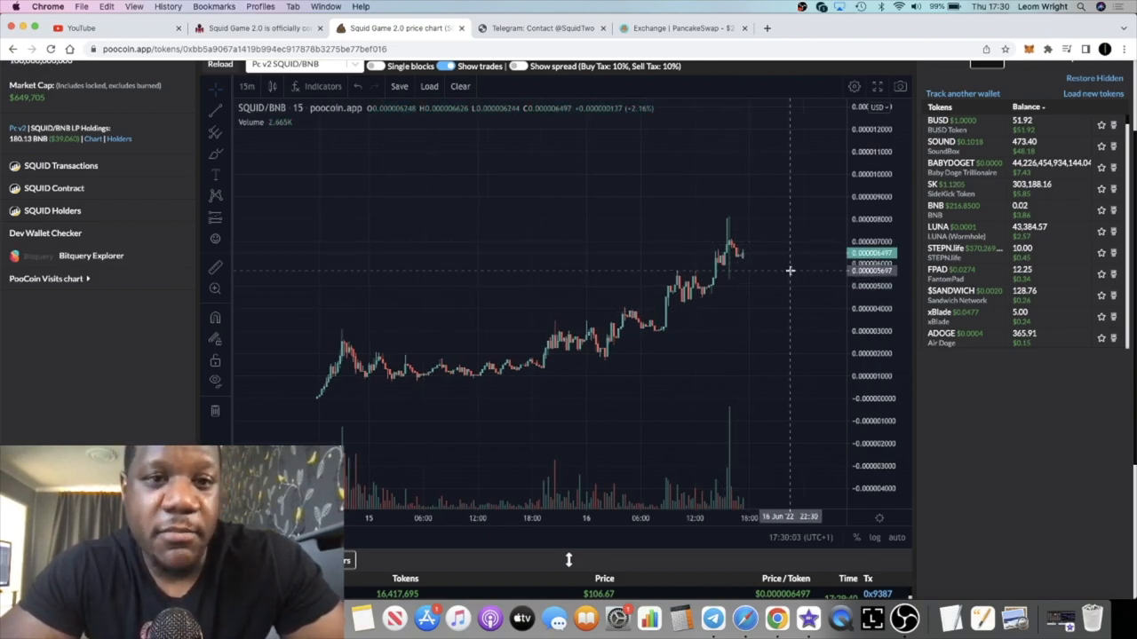
{"action": "scroll", "scroll_direction": "up", "scroll_amount": 3}
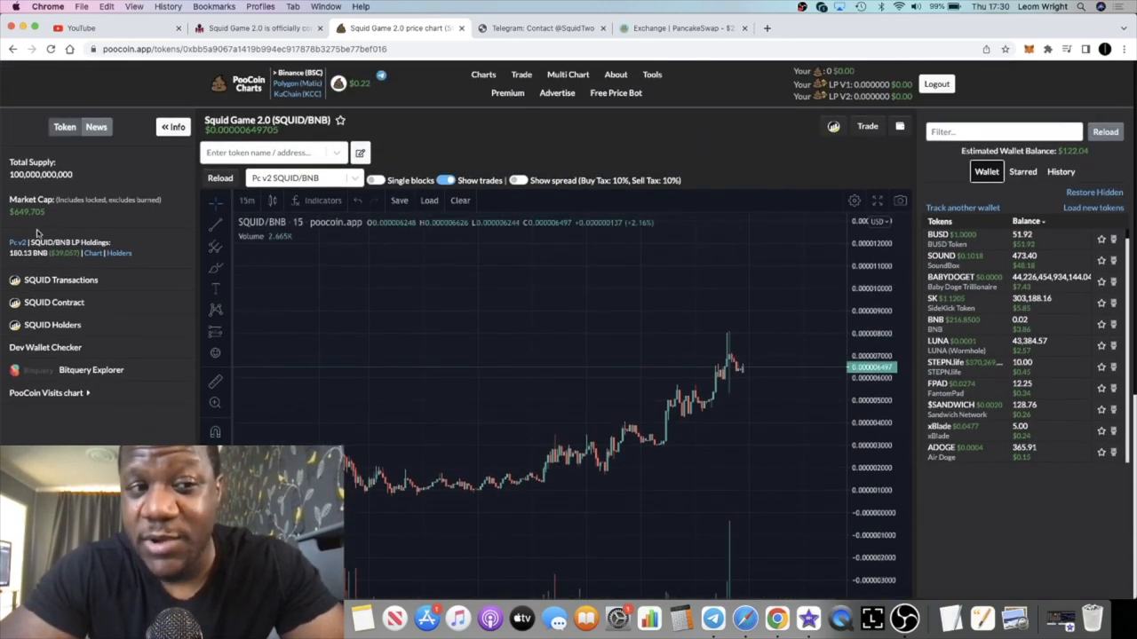
{"action": "mouse_move", "coordinate": [71, 260]}
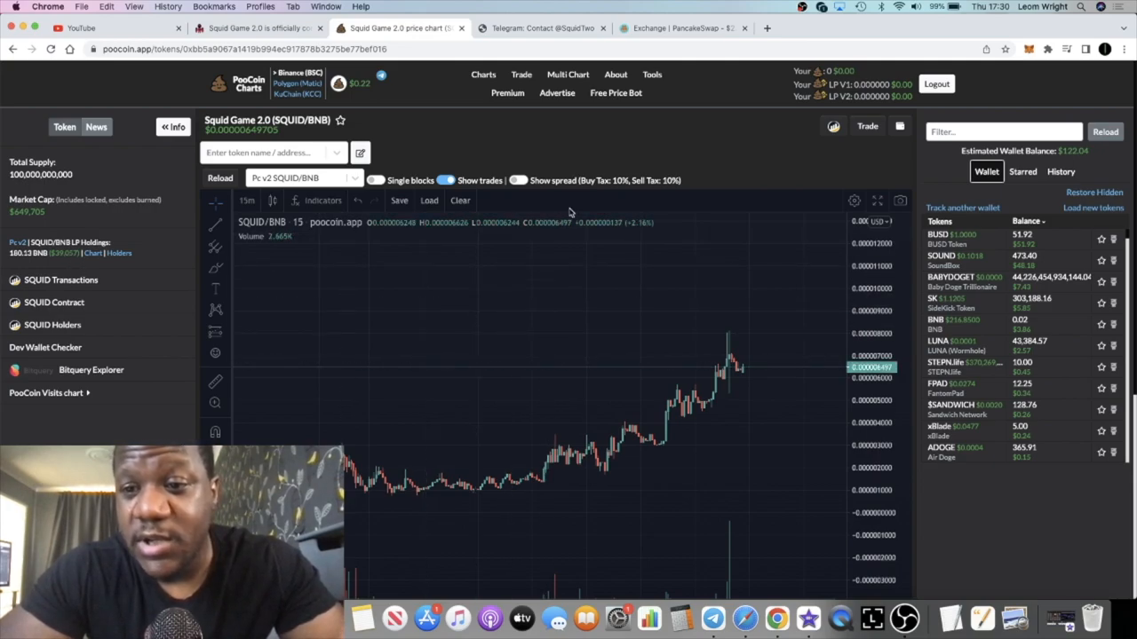
{"action": "mouse_move", "coordinate": [577, 214]}
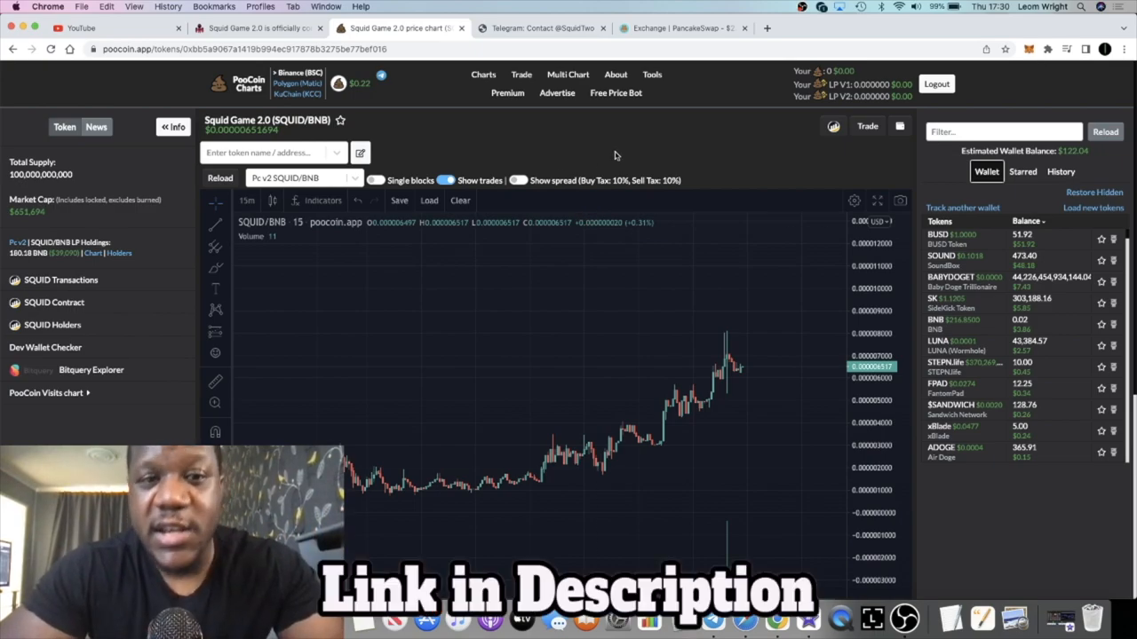
{"action": "mouse_move", "coordinate": [918, 256]}
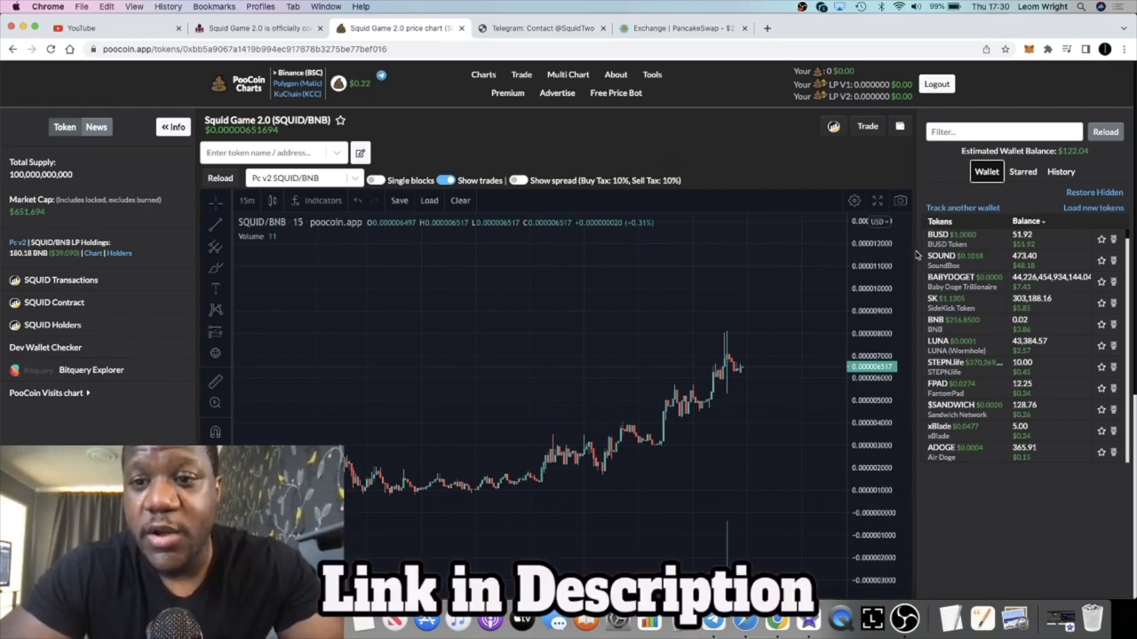
Return to the Squid Game 2.0 homepage and scroll past the intro to the Rubic swap widget.
{"action": "left_click", "coordinate": [258, 27]}
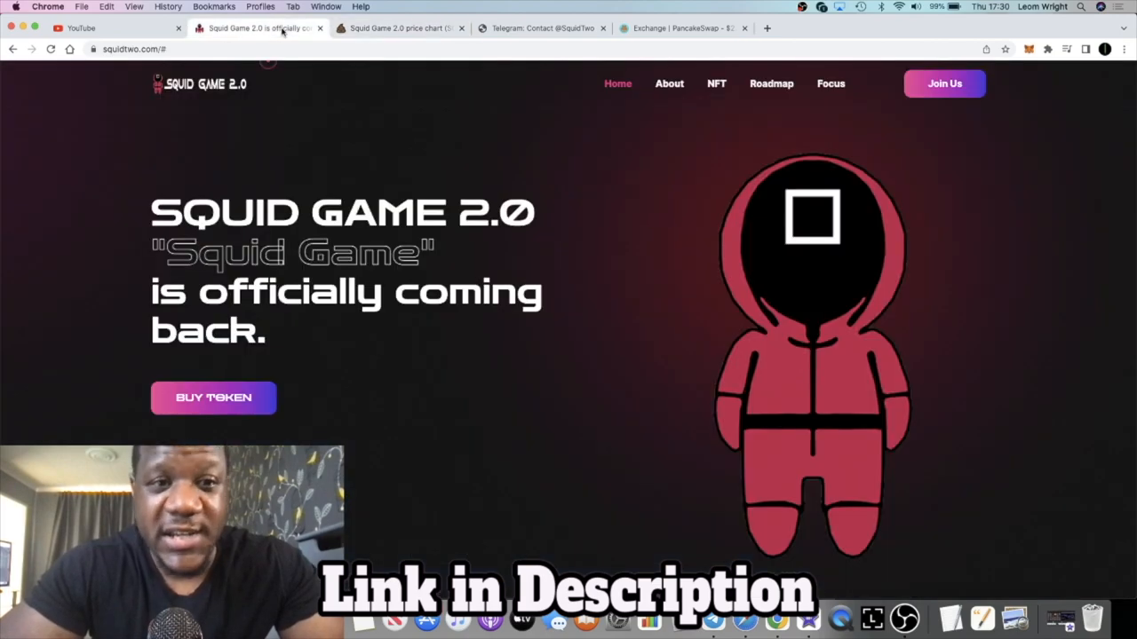
{"action": "scroll", "scroll_direction": "down", "scroll_amount": 3}
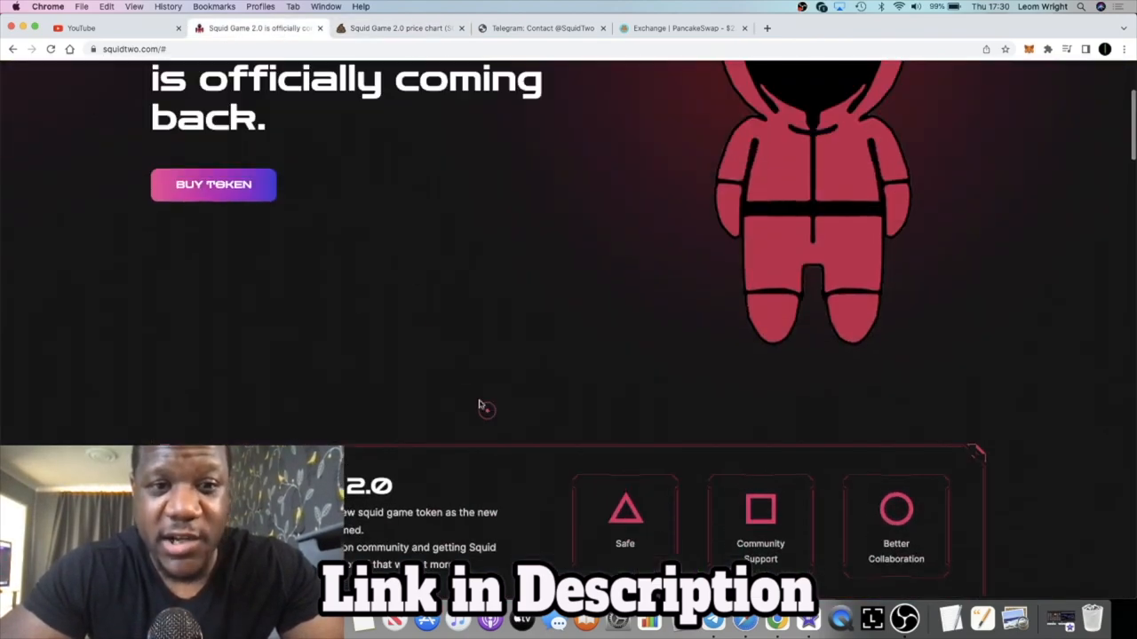
{"action": "scroll", "scroll_direction": "down", "scroll_amount": 3}
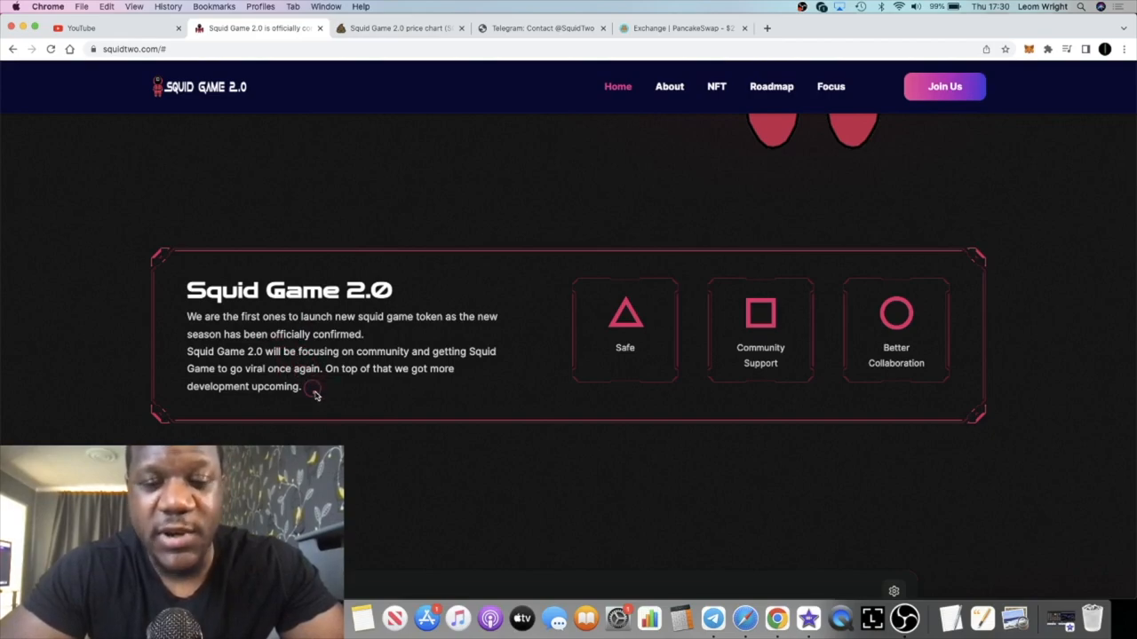
{"action": "scroll", "scroll_direction": "down", "scroll_amount": 3}
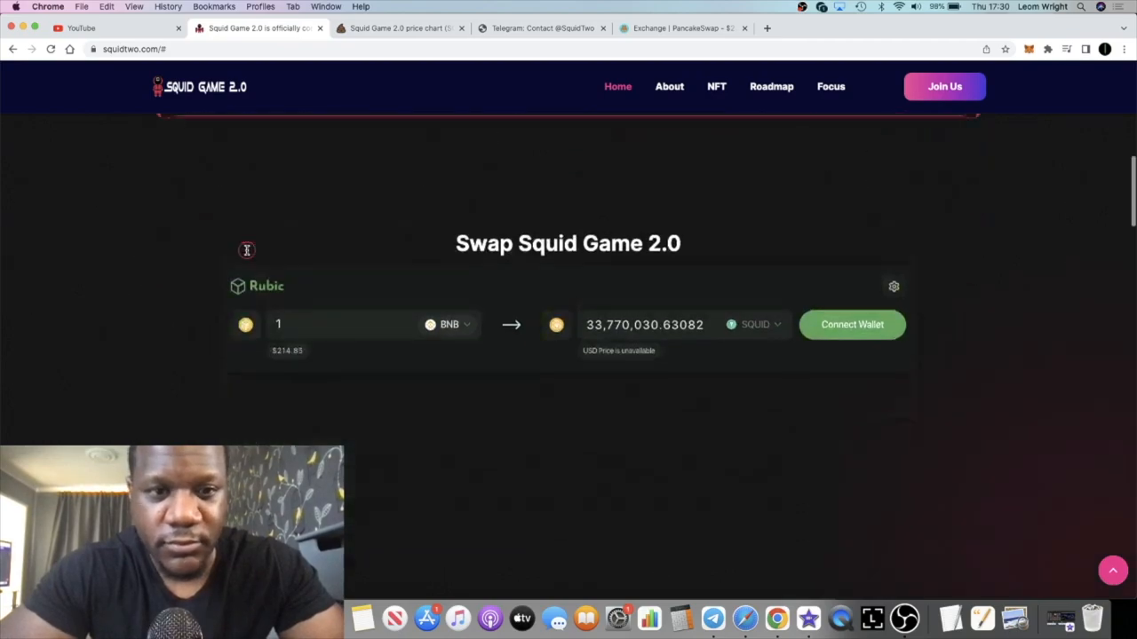
Review the BNB-to-SQUID Rubic swap quote, then scroll down to the NFT character cards.
{"action": "scroll", "scroll_direction": "up", "scroll_amount": 3}
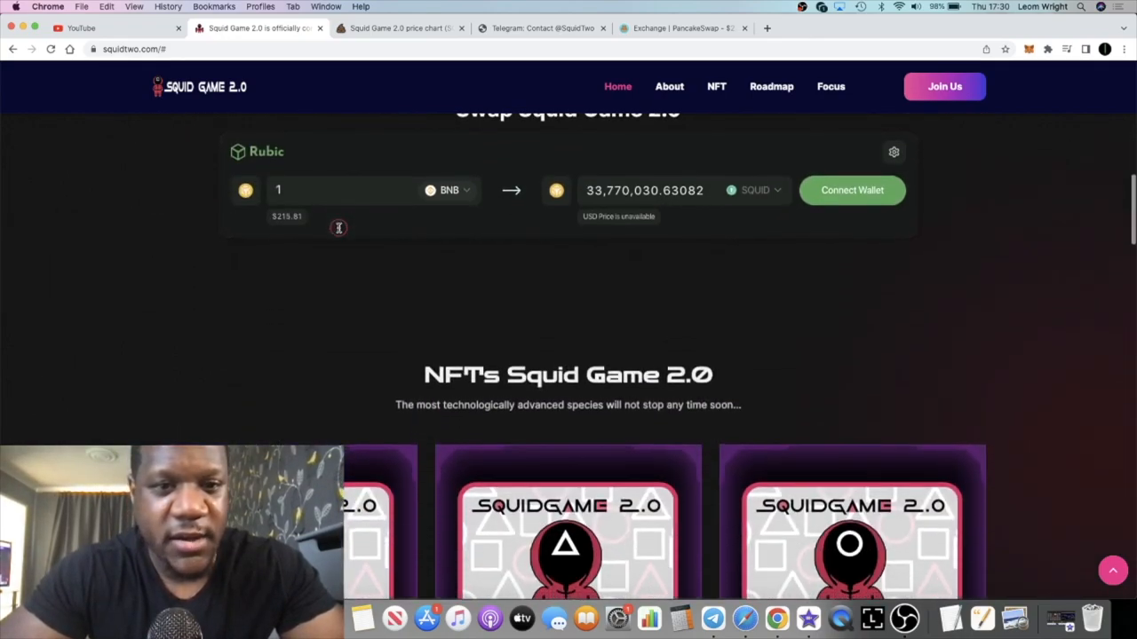
{"action": "scroll", "scroll_direction": "up", "scroll_amount": 3}
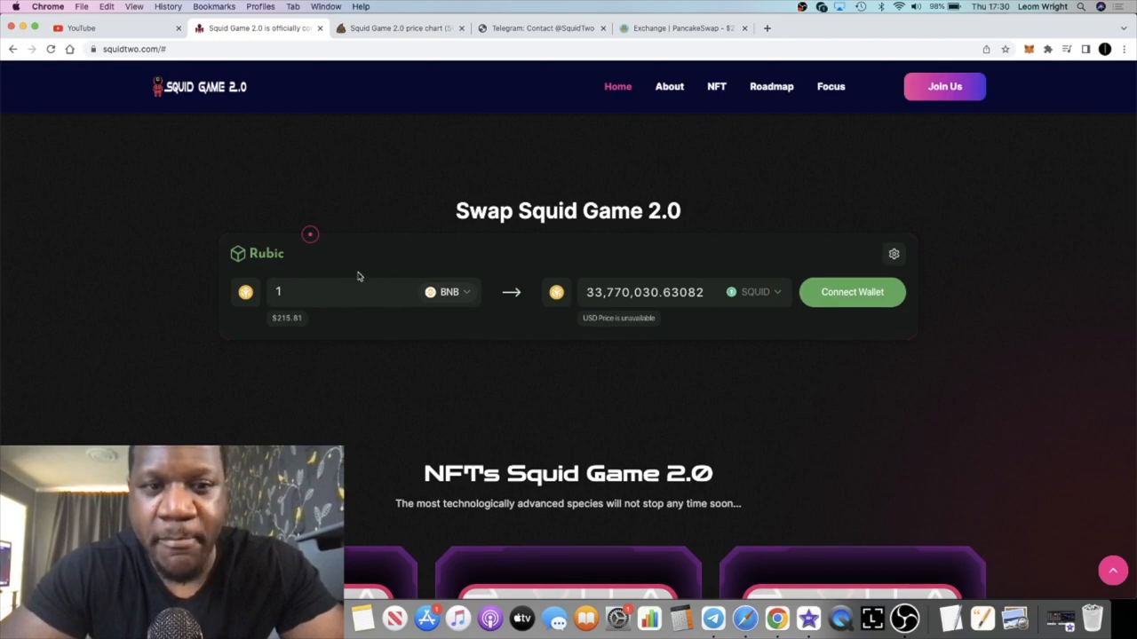
{"action": "mouse_move", "coordinate": [595, 306]}
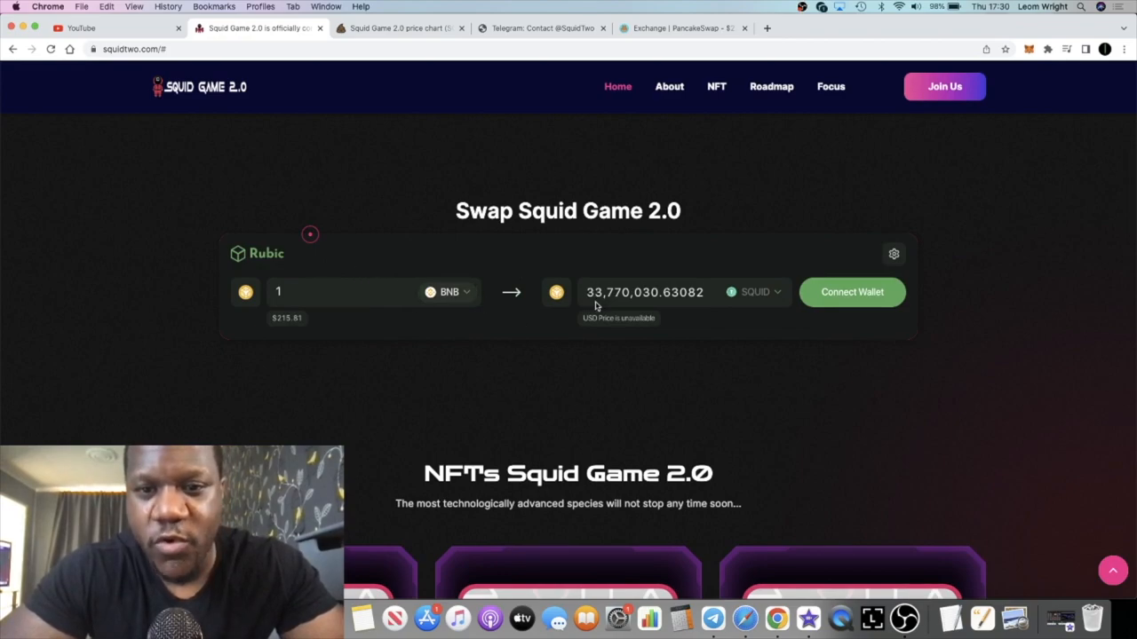
{"action": "mouse_move", "coordinate": [828, 312]}
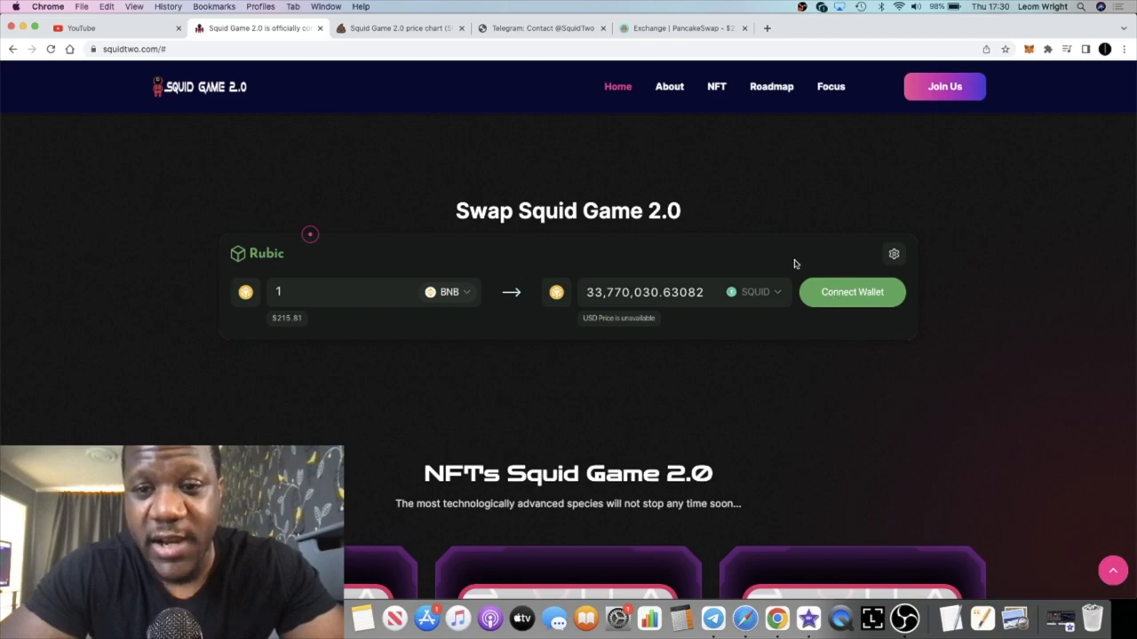
{"action": "left_click", "coordinate": [682, 28]}
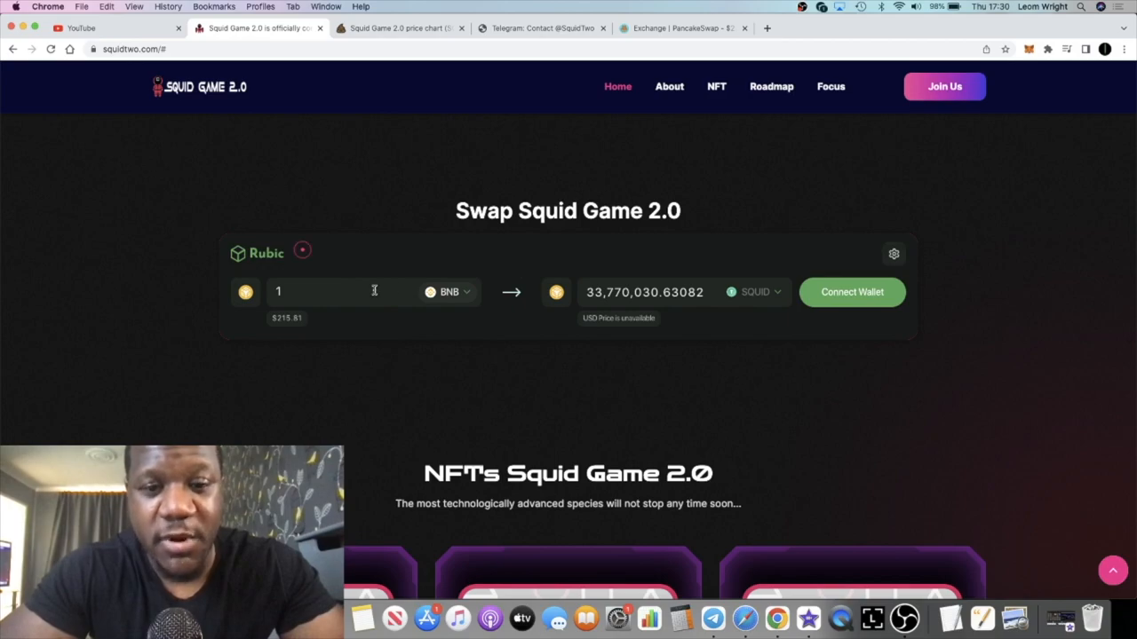
{"action": "scroll", "scroll_direction": "down", "scroll_amount": 3}
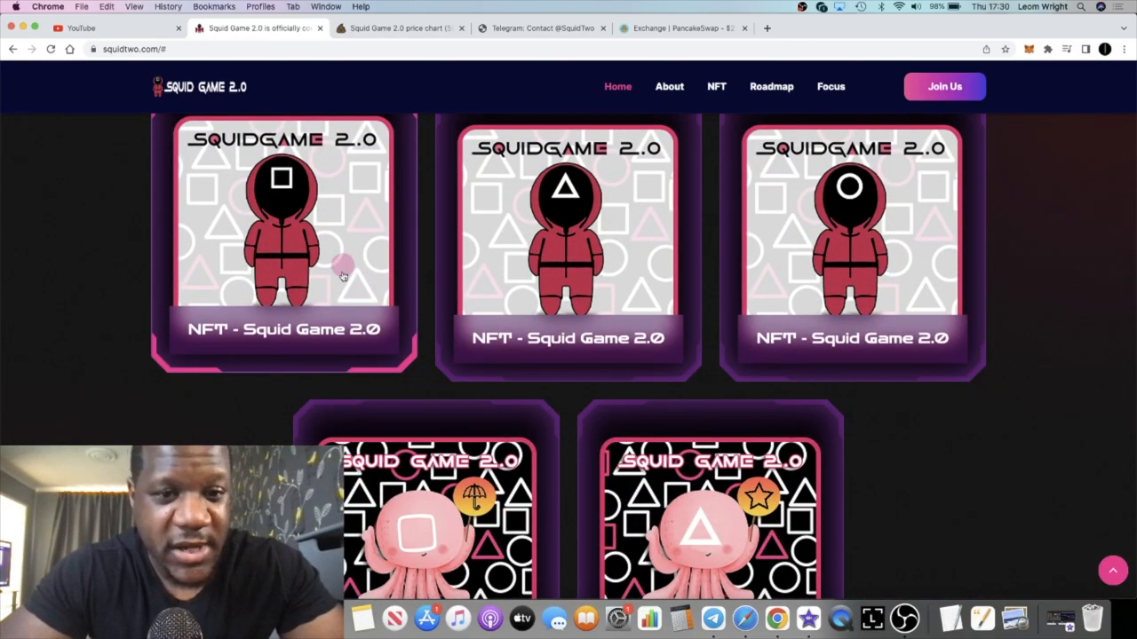
Scroll past the NFT gallery to the Roadmap's Level 01 Launch Initiated milestones.
{"action": "left_click", "coordinate": [395, 28]}
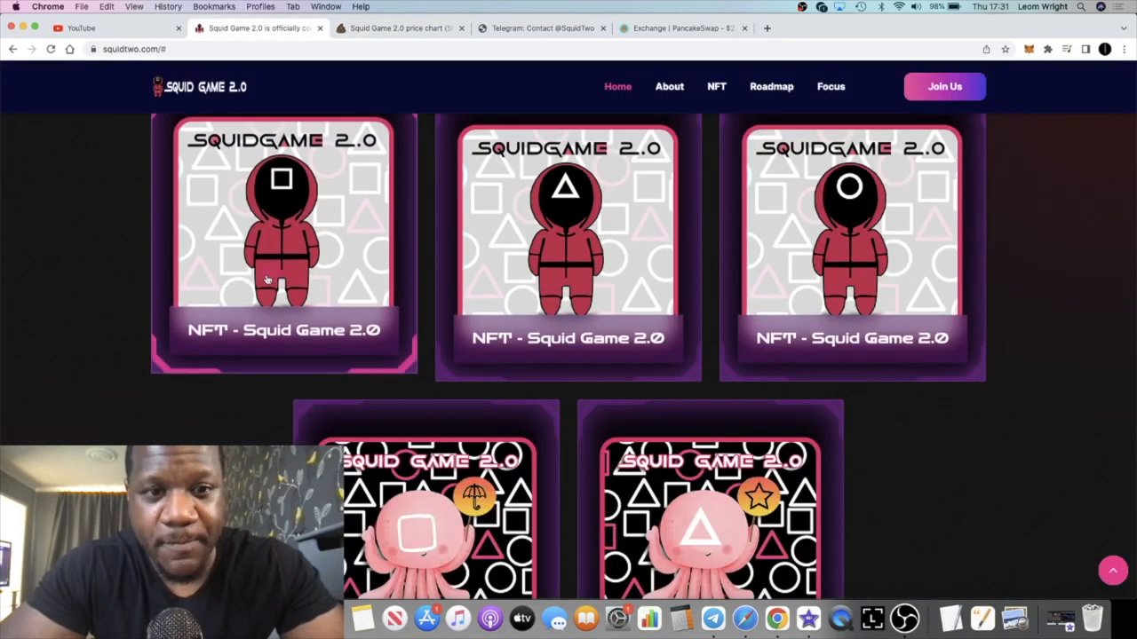
{"action": "scroll", "scroll_direction": "down", "scroll_amount": 3}
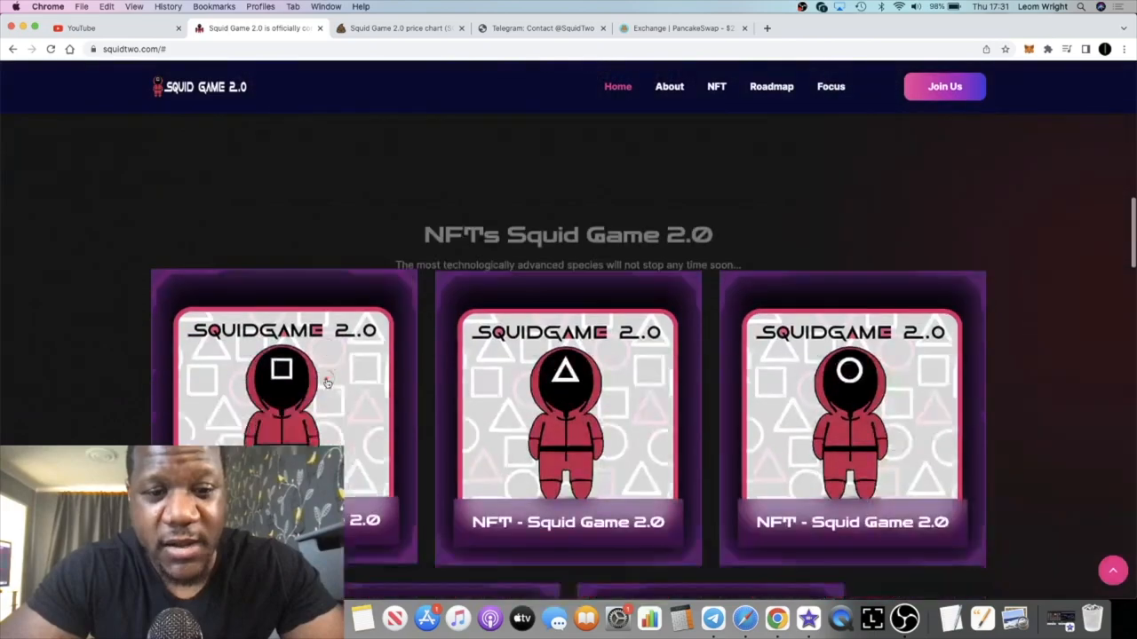
{"action": "scroll", "scroll_direction": "down", "scroll_amount": 3}
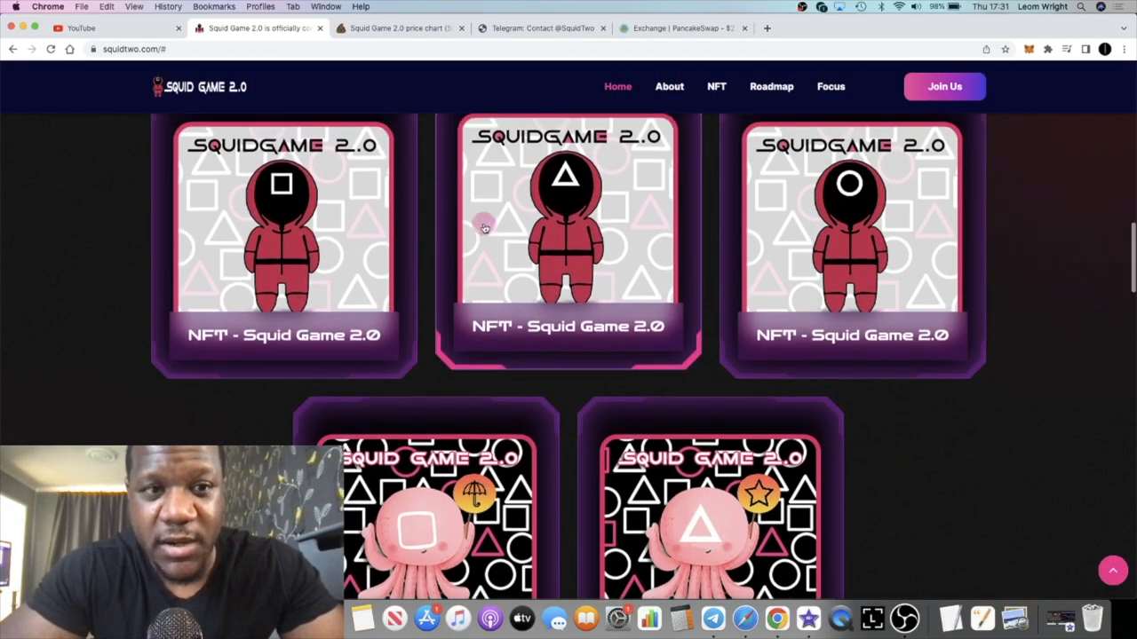
{"action": "scroll", "scroll_direction": "down", "scroll_amount": 3}
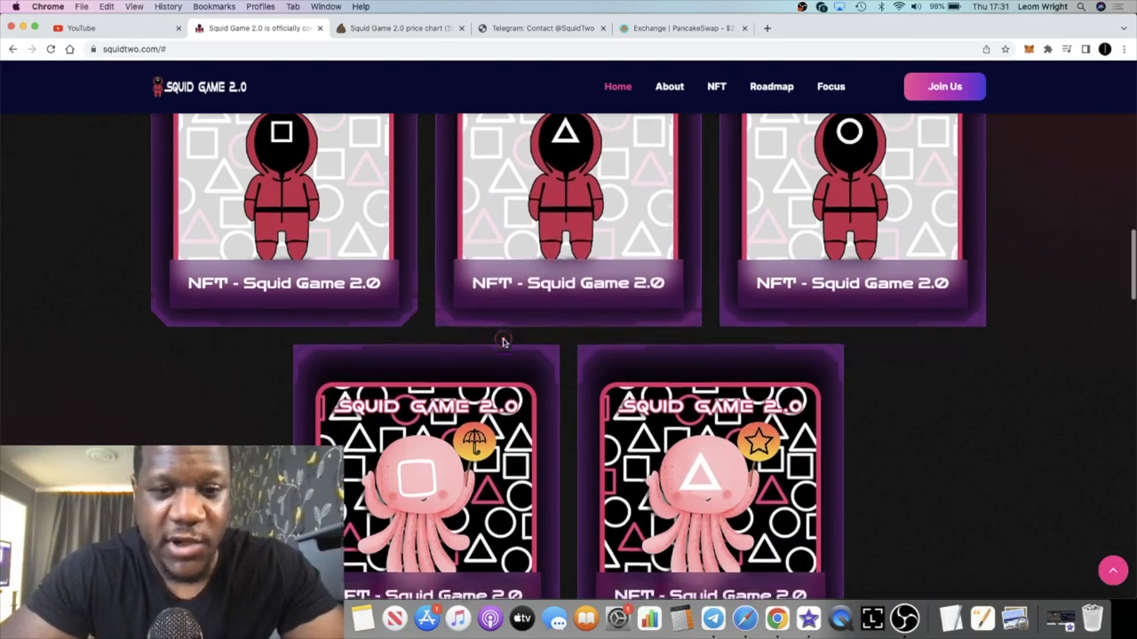
{"action": "scroll", "scroll_direction": "down", "scroll_amount": 3}
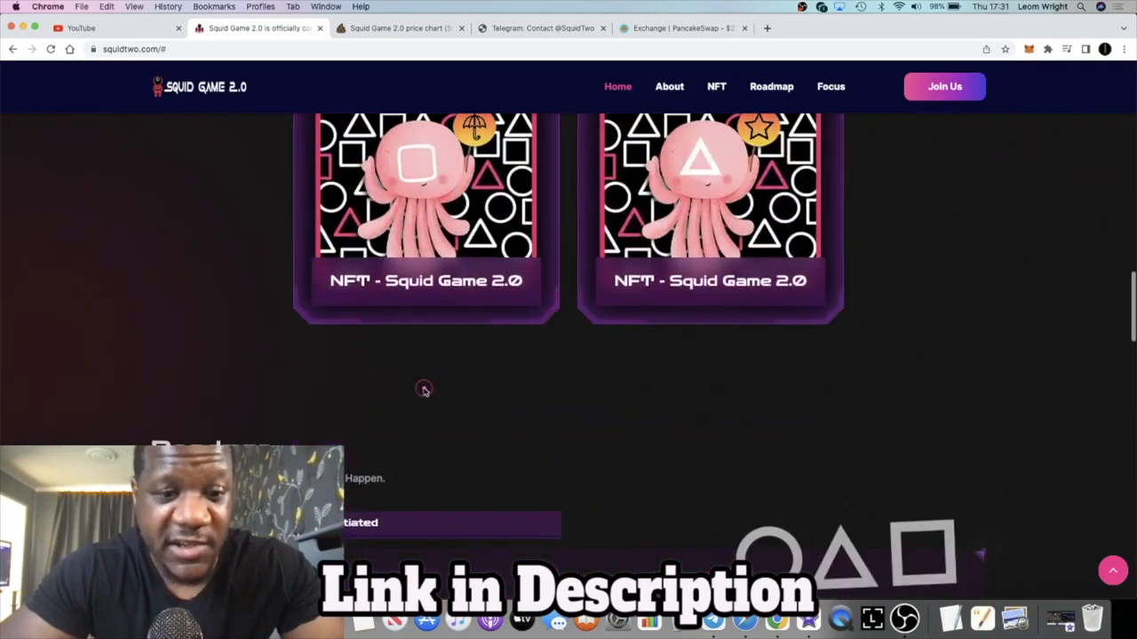
{"action": "scroll", "scroll_direction": "down", "scroll_amount": 3}
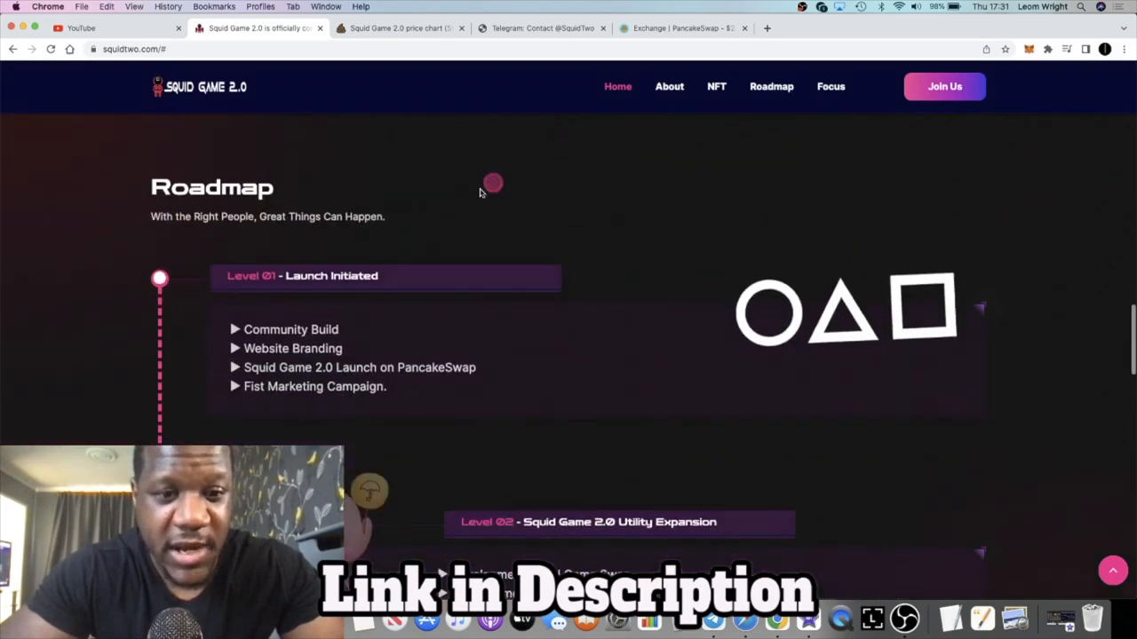
Scroll through roadmap Levels 01–03 down to the Planned Listings section.
{"action": "scroll", "scroll_direction": "down", "scroll_amount": 3}
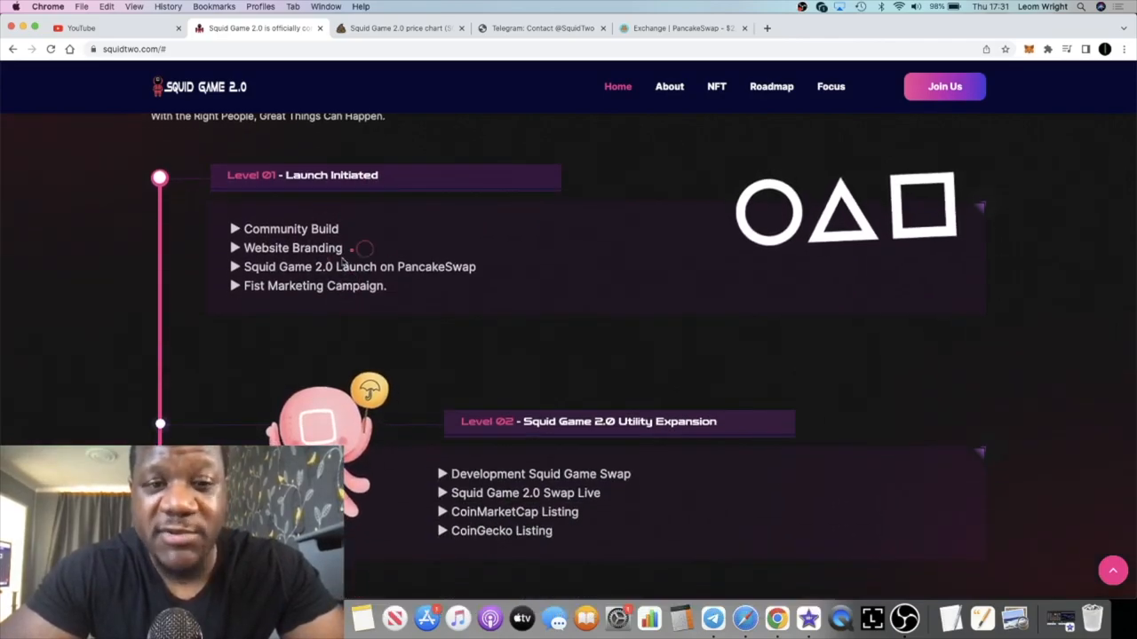
{"action": "scroll", "scroll_direction": "down", "scroll_amount": 3}
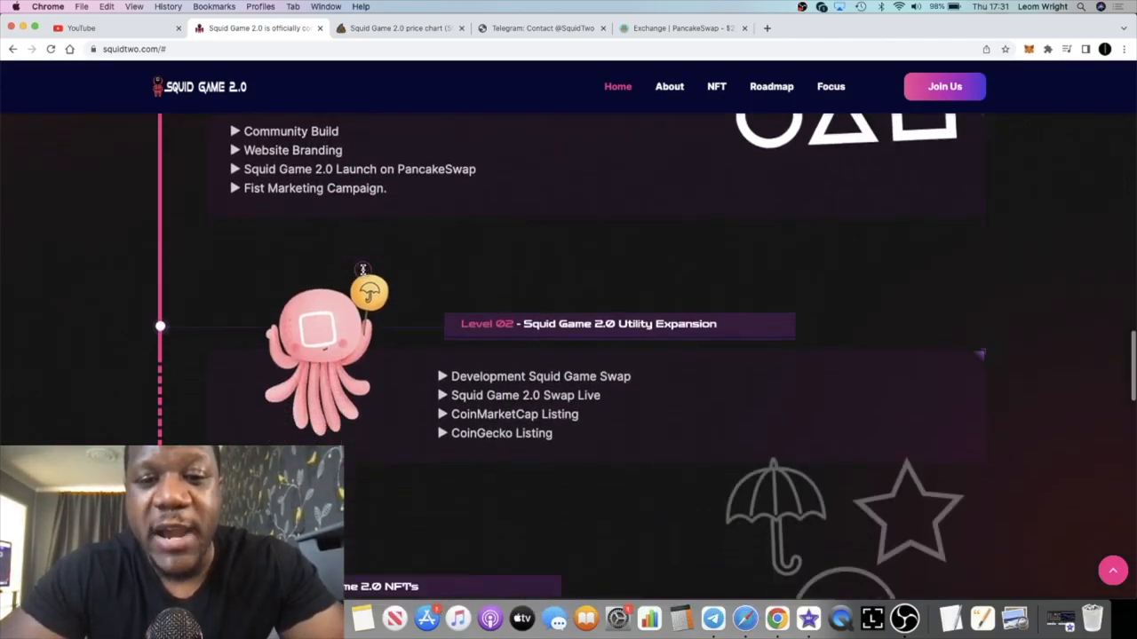
{"action": "scroll", "scroll_direction": "down", "scroll_amount": 3}
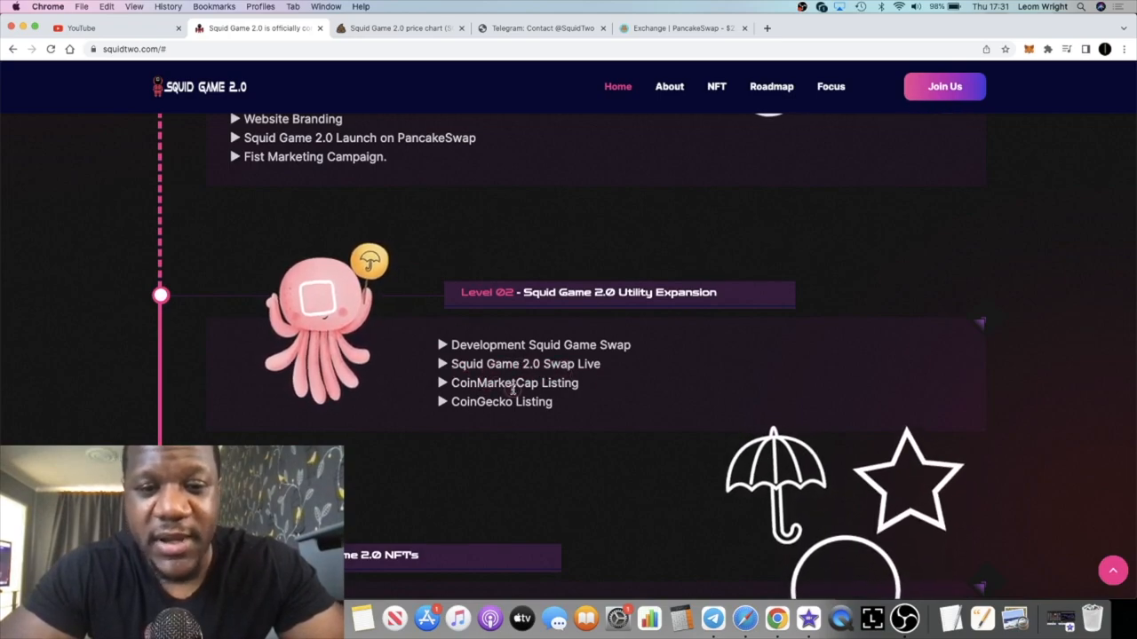
{"action": "mouse_move", "coordinate": [513, 415]}
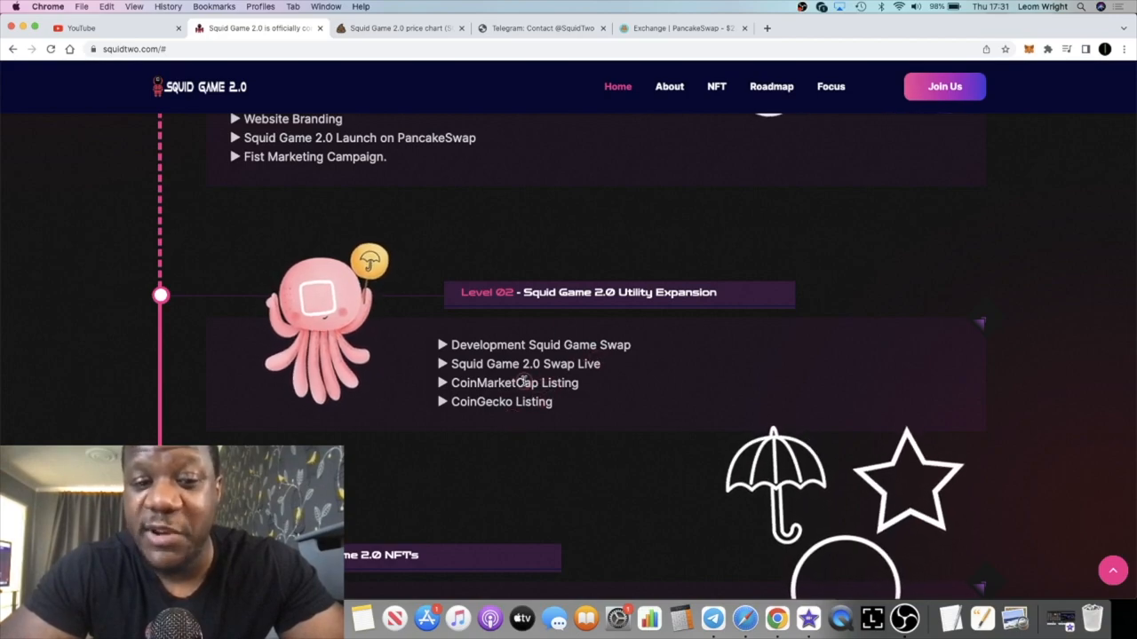
{"action": "scroll", "scroll_direction": "down", "scroll_amount": 3}
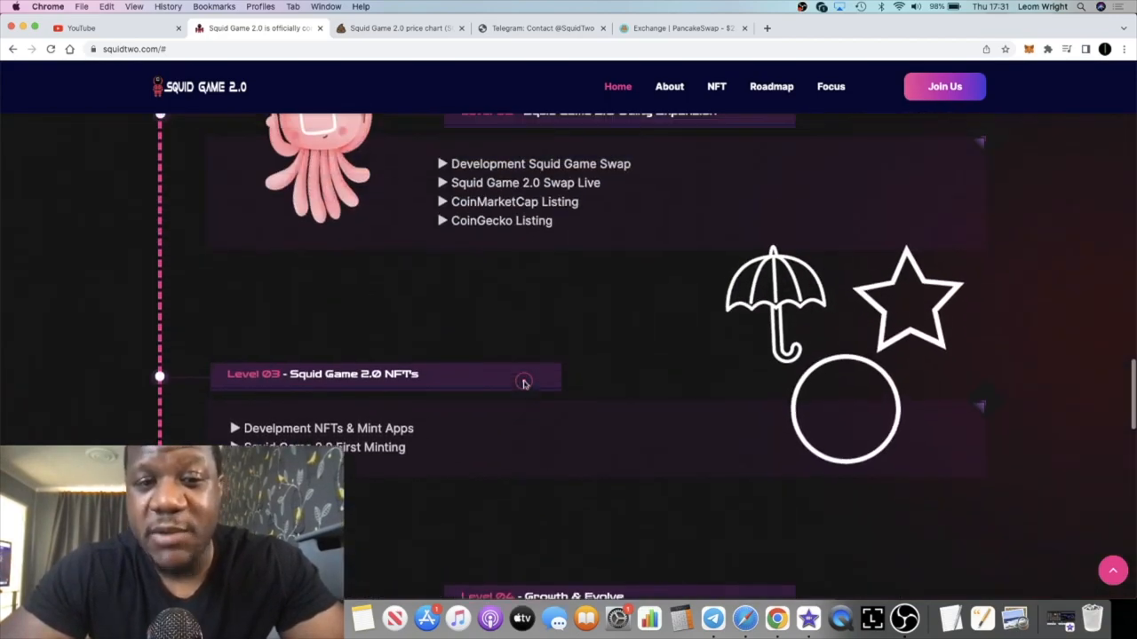
{"action": "scroll", "scroll_direction": "up", "scroll_amount": 3}
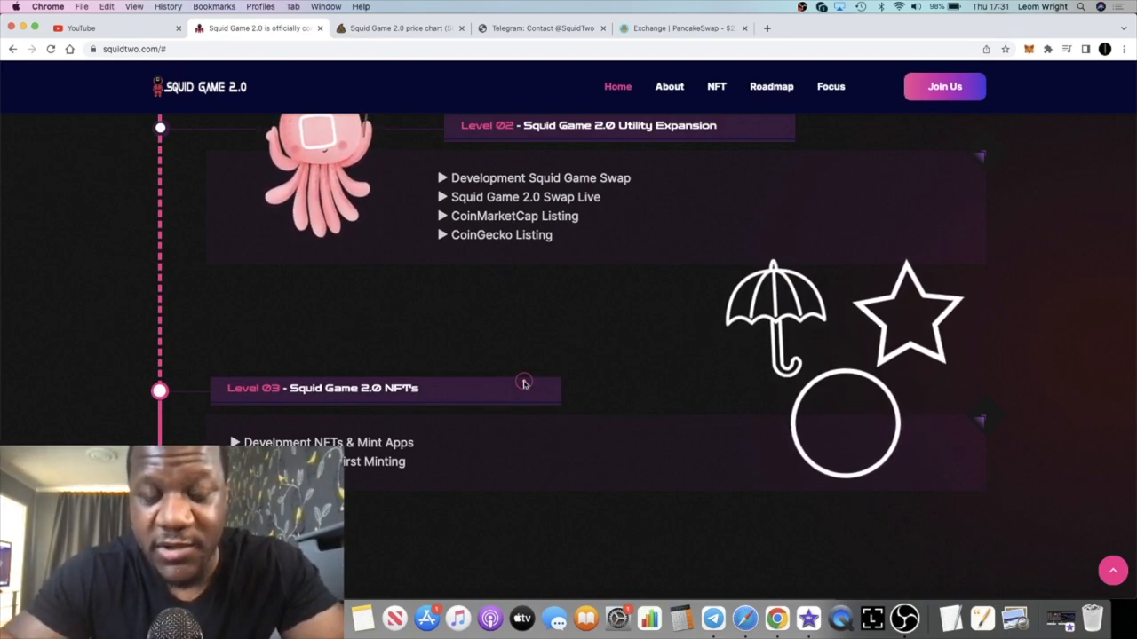
{"action": "mouse_move", "coordinate": [494, 377]}
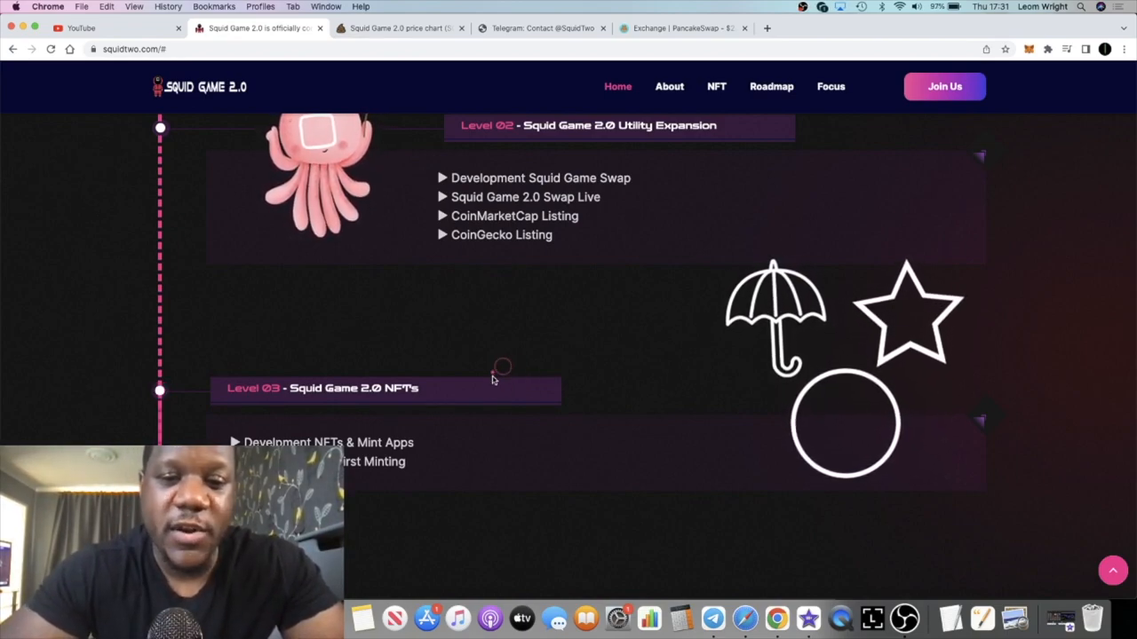
Bring up the Squid Game 2.0 Telegram group chat.
{"action": "scroll", "scroll_direction": "up", "scroll_amount": 3}
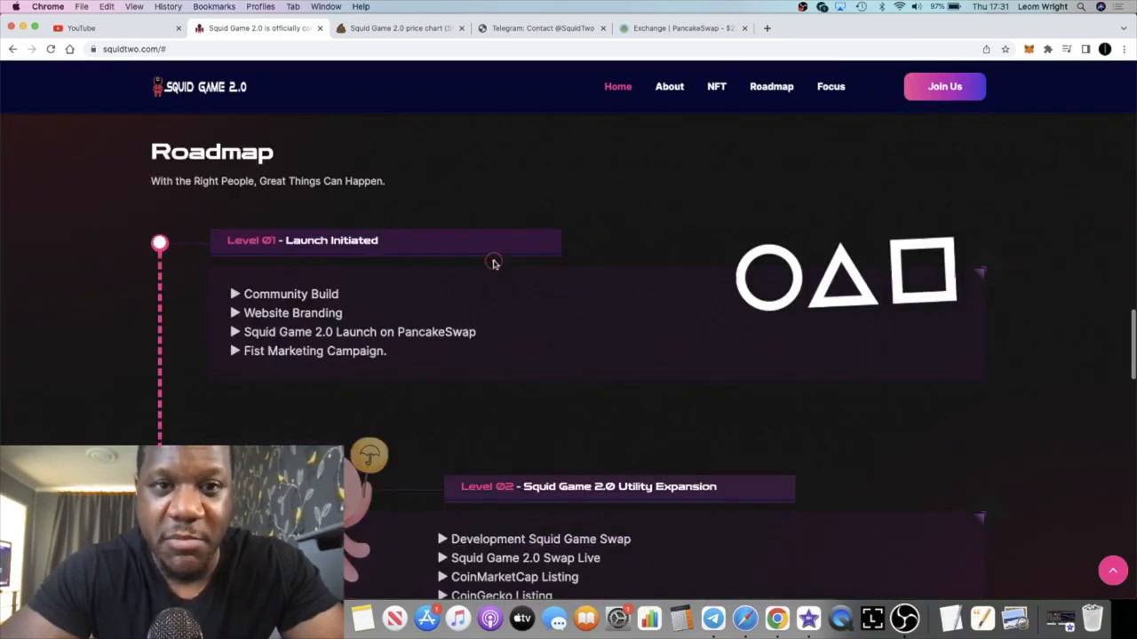
{"action": "left_click", "coordinate": [395, 28]}
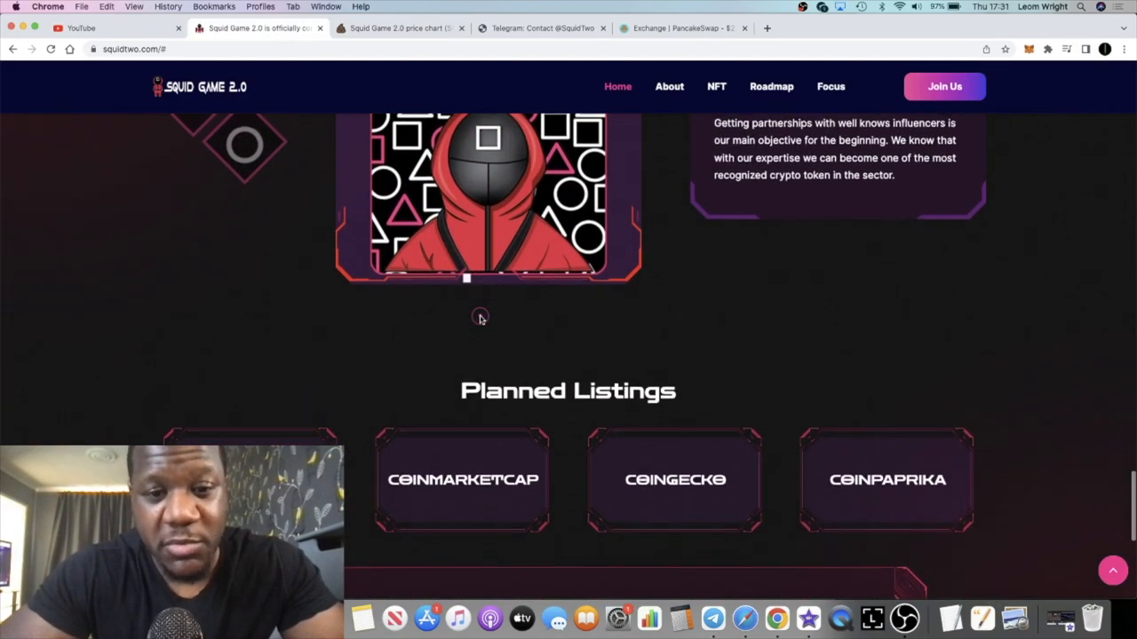
{"action": "left_click", "coordinate": [713, 619]}
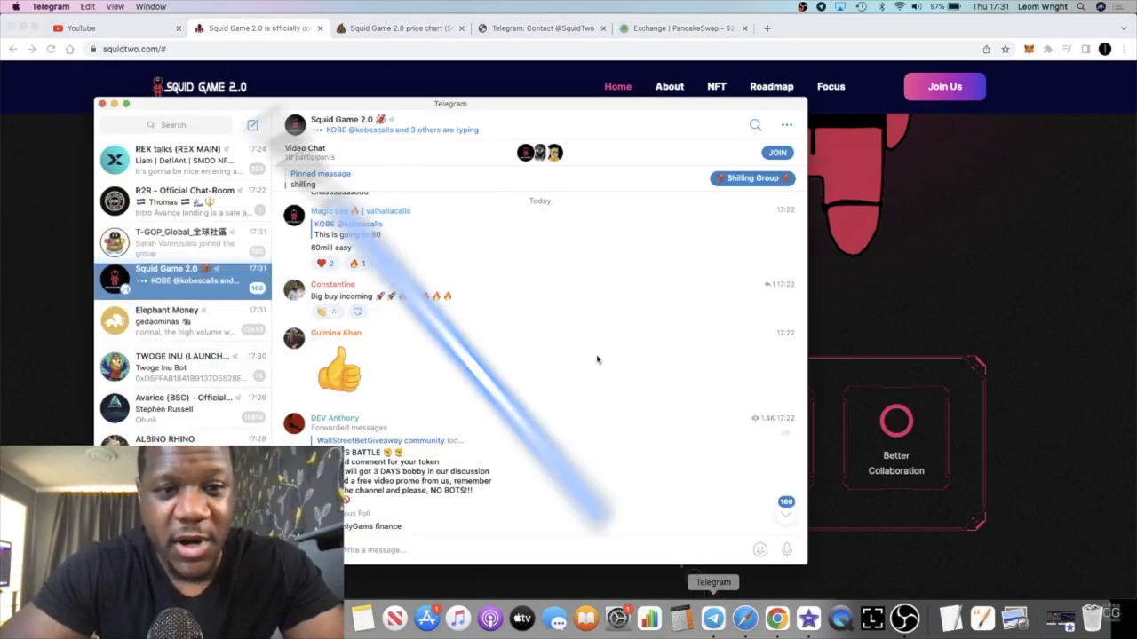
Scroll the Squid Game 2.0 Telegram chat past the token-battle poll.
{"action": "scroll", "scroll_direction": "down", "scroll_amount": 3}
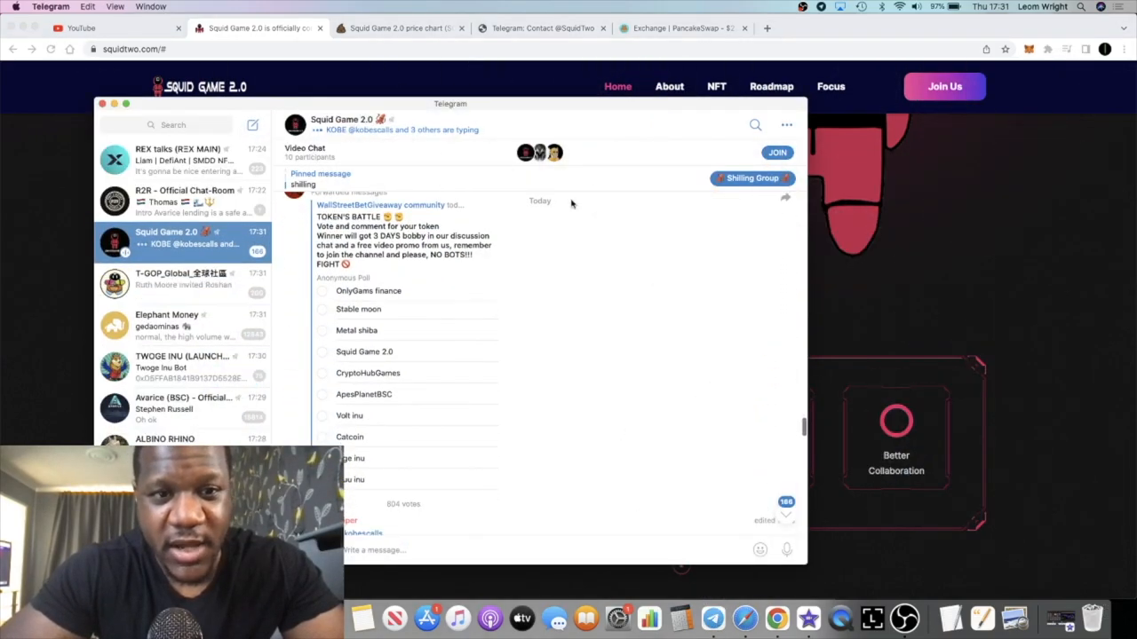
{"action": "scroll", "scroll_direction": "down", "scroll_amount": 3}
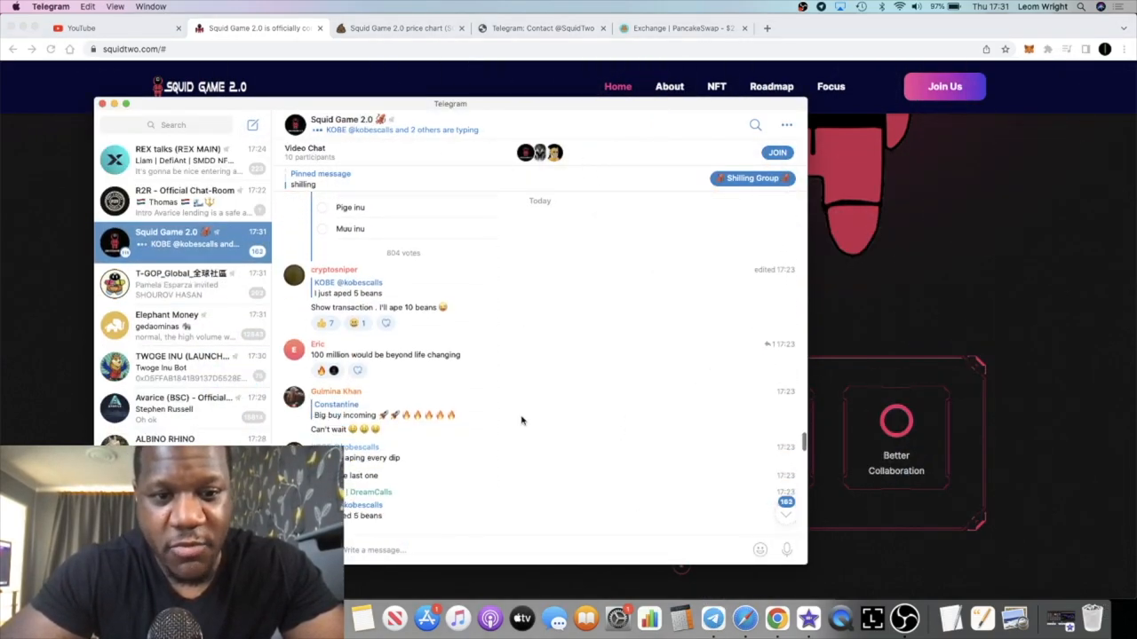
{"action": "scroll", "scroll_direction": "down", "scroll_amount": 3}
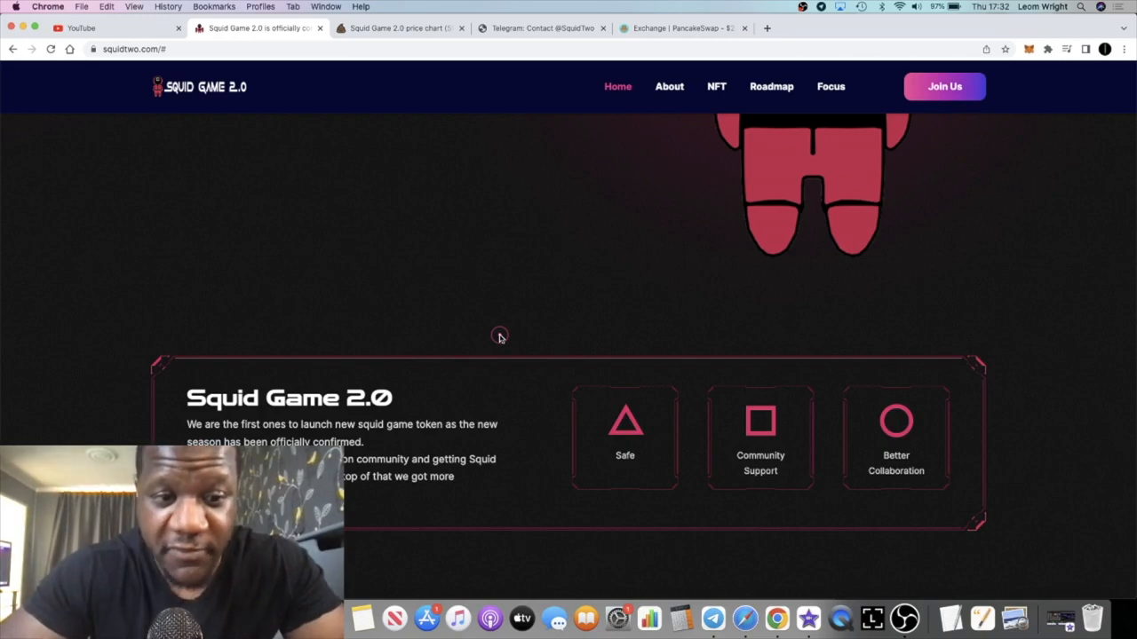
Scroll the squidtwo.com page through the Swap and NFTs sections.
{"action": "scroll", "scroll_direction": "up", "scroll_amount": 3}
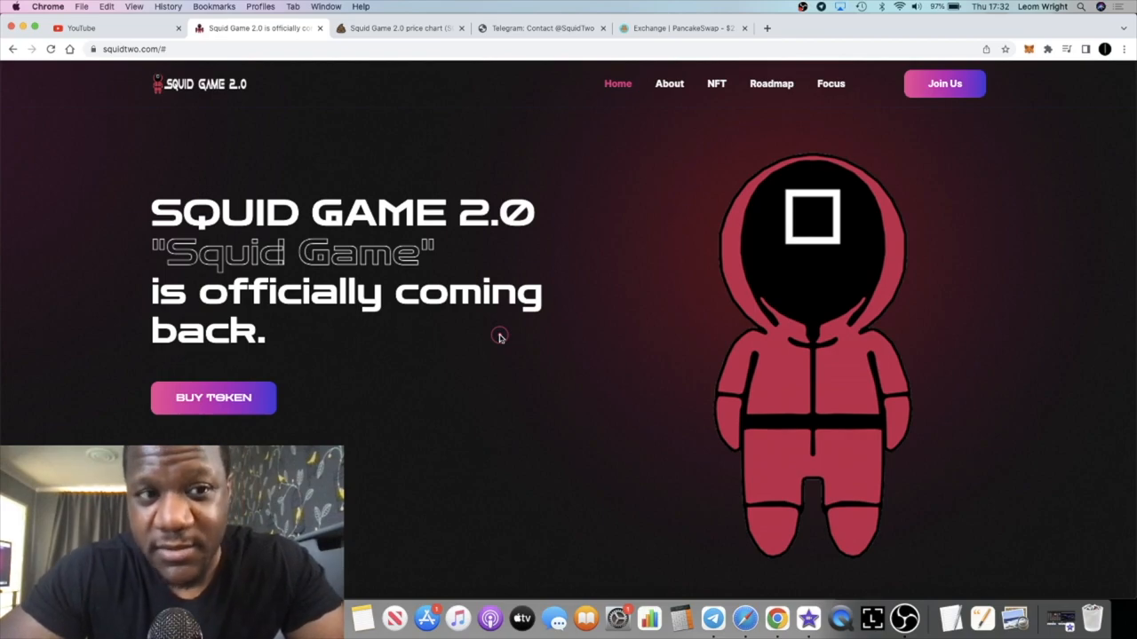
{"action": "scroll", "scroll_direction": "down", "scroll_amount": 3}
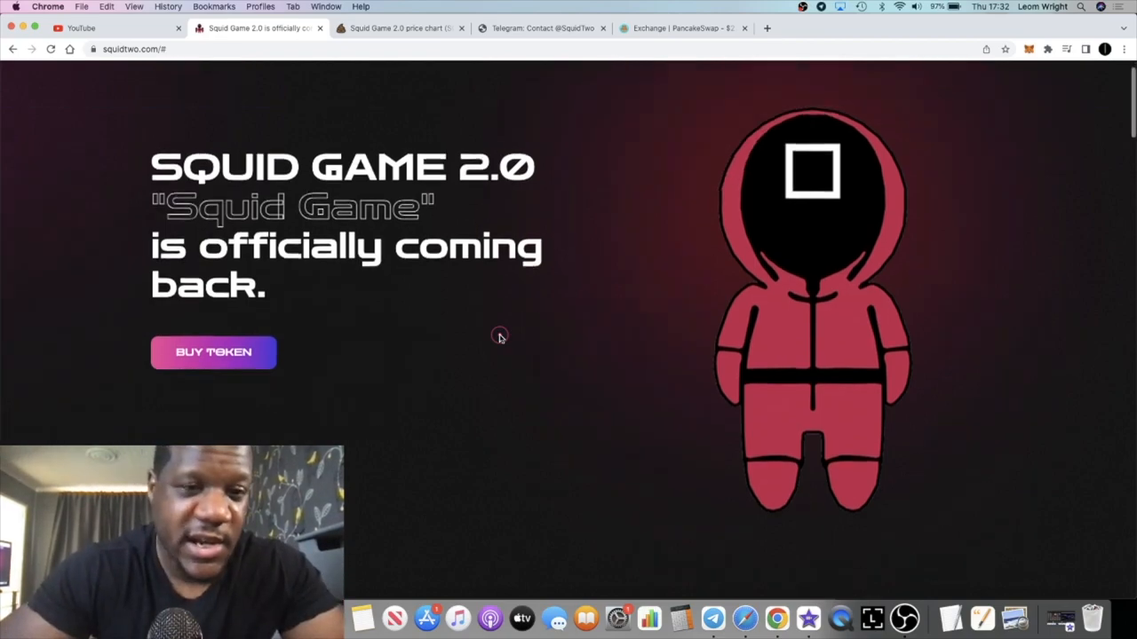
{"action": "scroll", "scroll_direction": "down", "scroll_amount": 3}
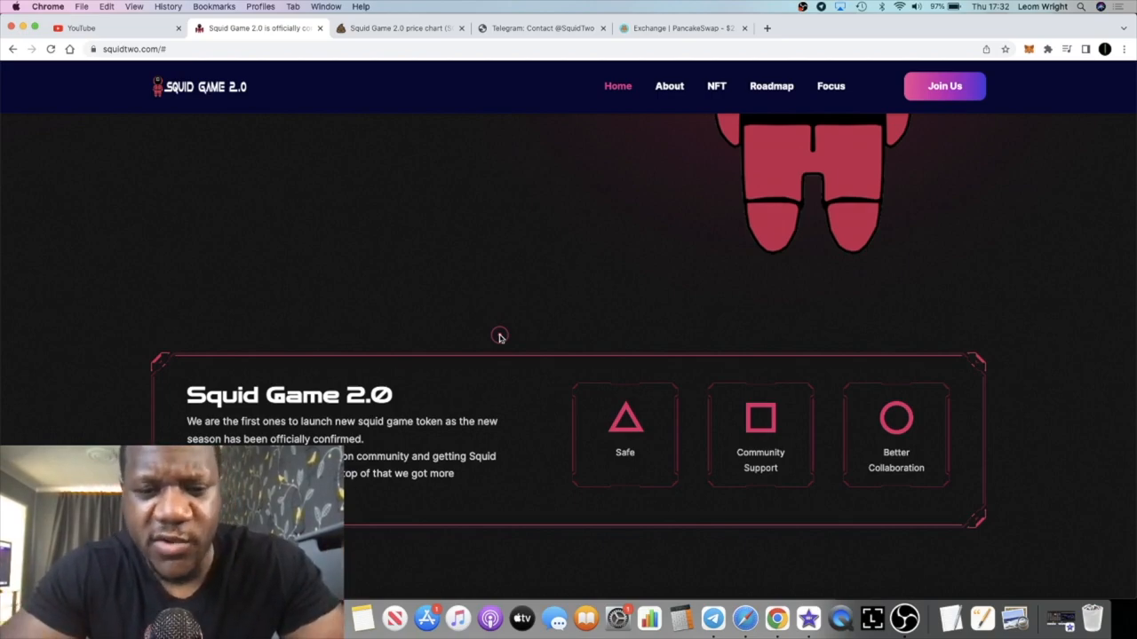
{"action": "scroll", "scroll_direction": "down", "scroll_amount": 3}
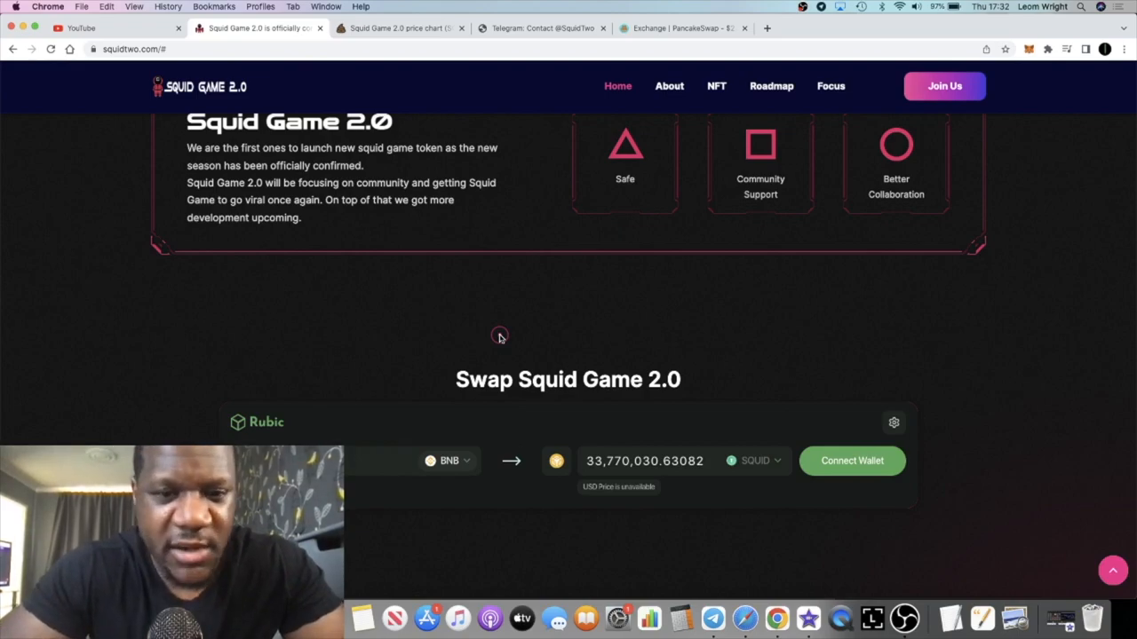
{"action": "scroll", "scroll_direction": "down", "scroll_amount": 3}
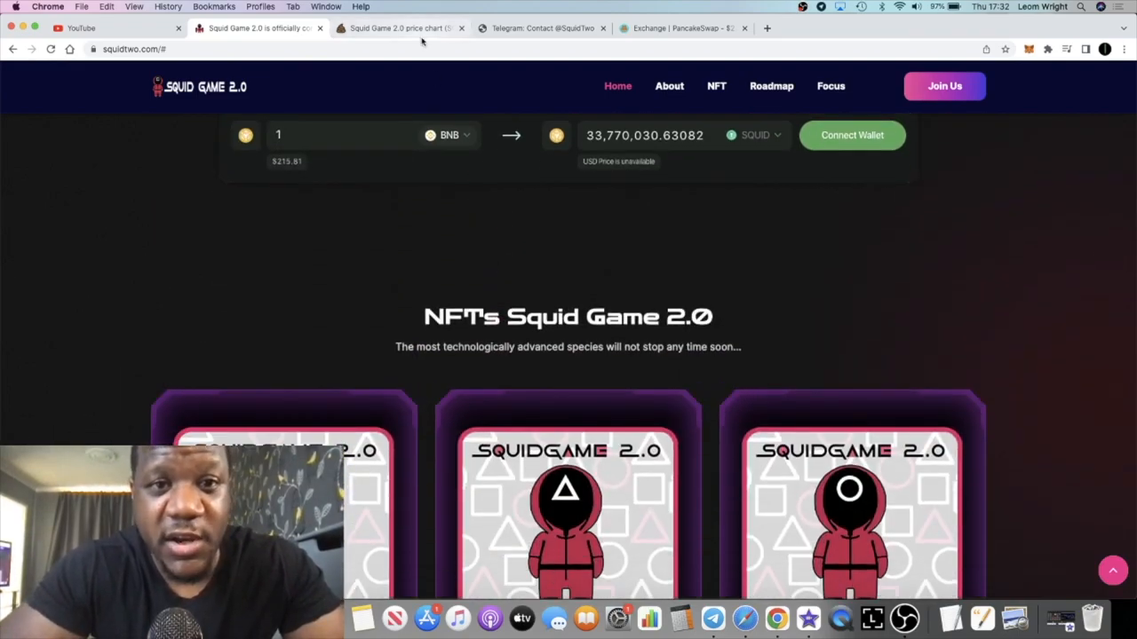
Check the PooCoin SQUID/BNB price chart, returning to it after the homepage.
{"action": "left_click", "coordinate": [399, 27]}
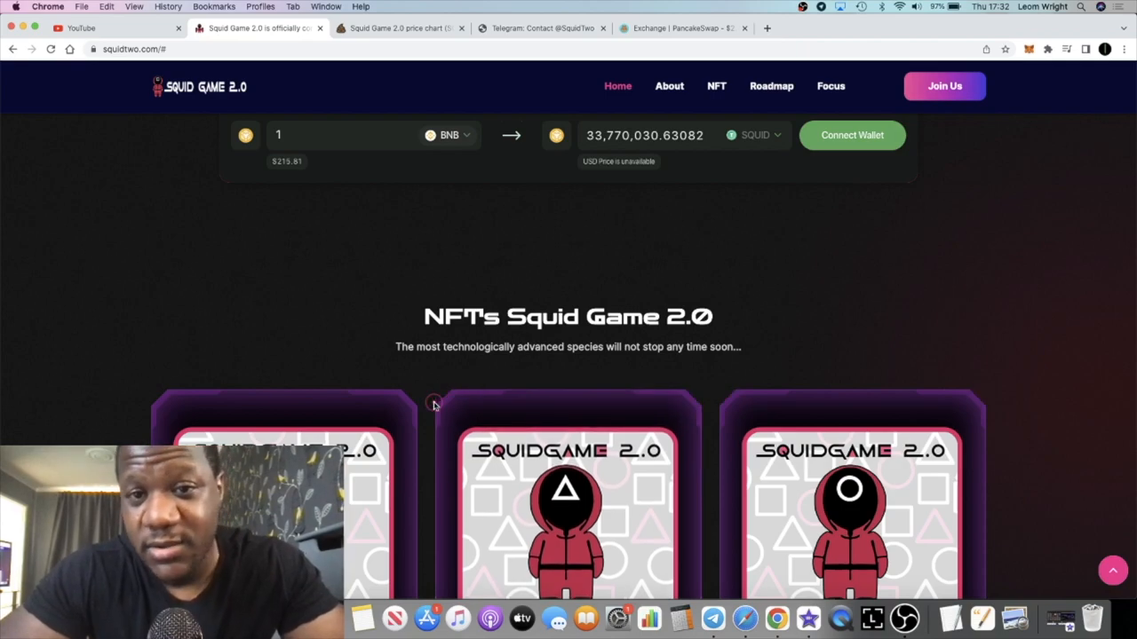
{"action": "scroll", "scroll_direction": "down", "scroll_amount": 3}
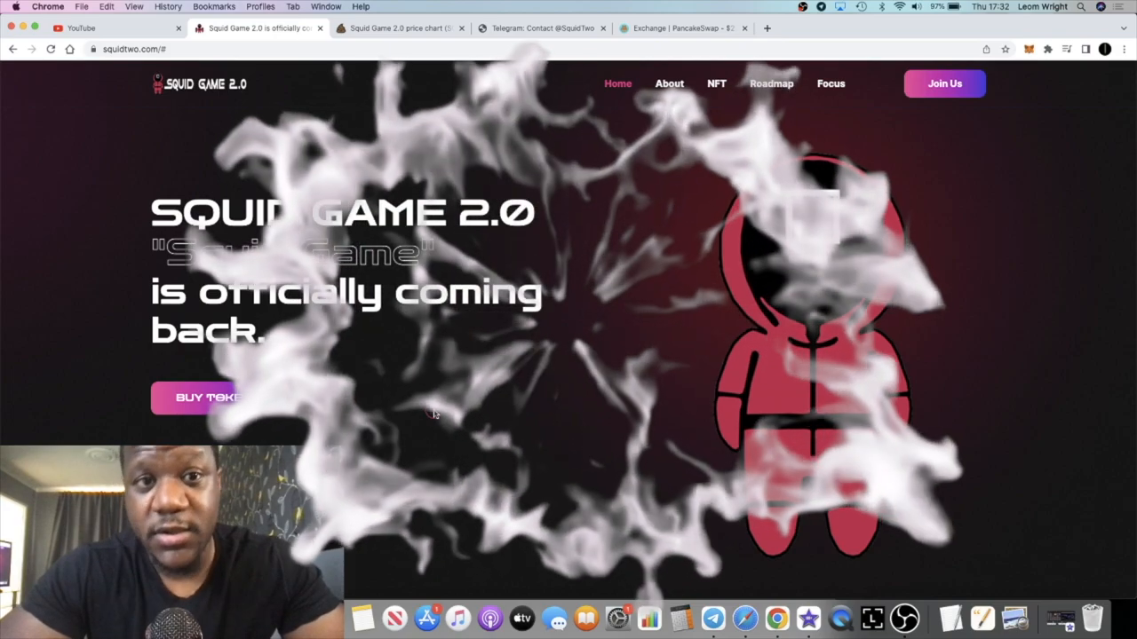
{"action": "left_click", "coordinate": [399, 27]}
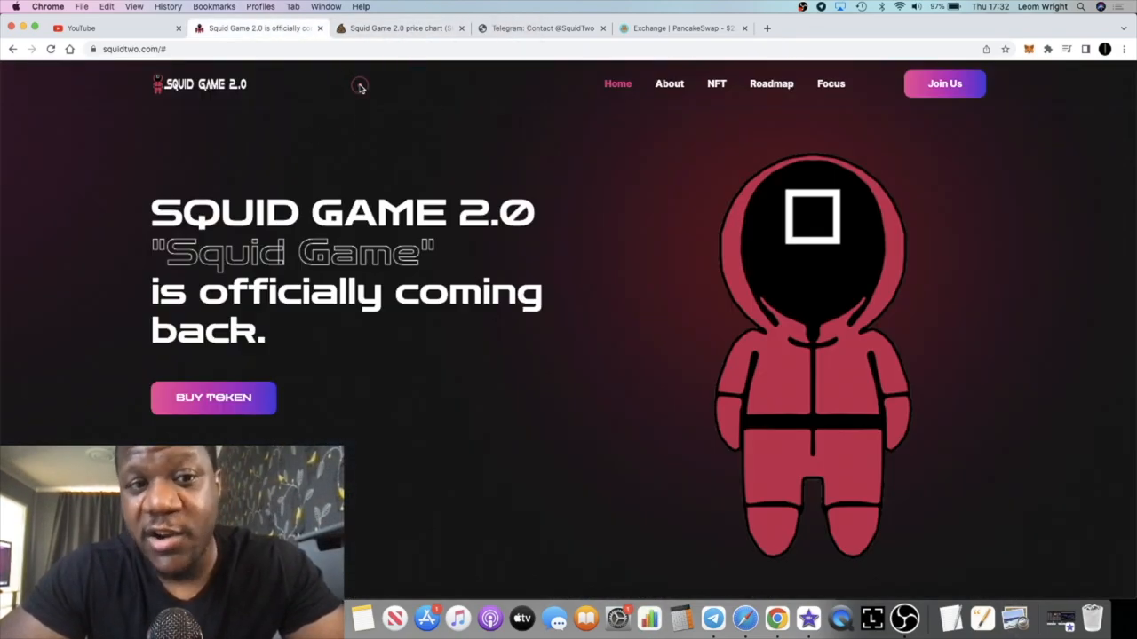
{"action": "mouse_move", "coordinate": [418, 147]}
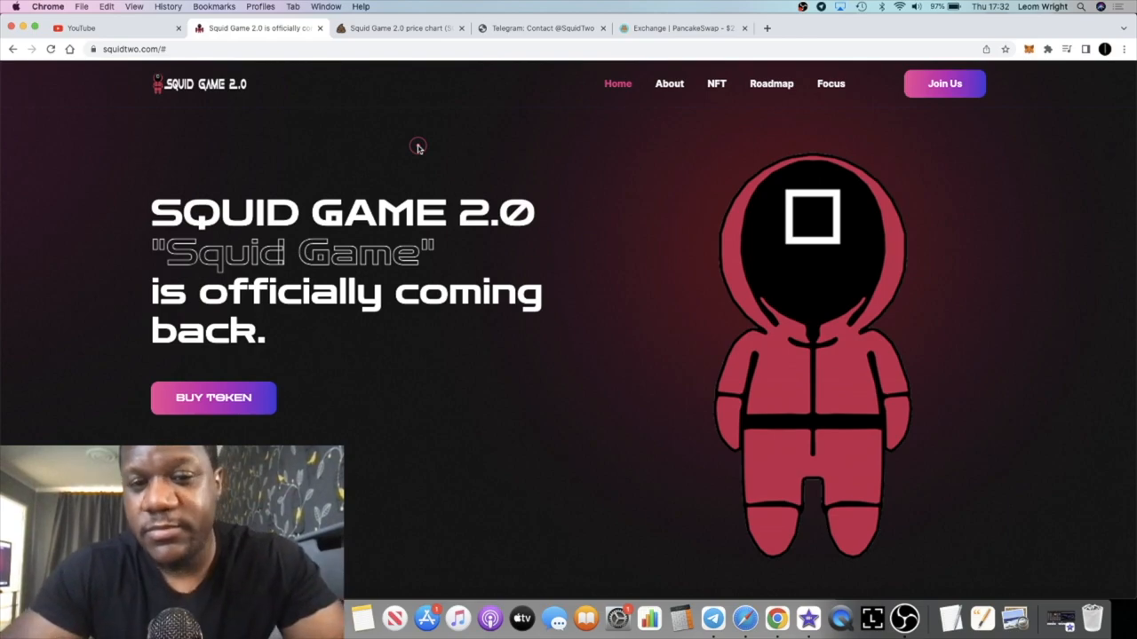
{"action": "left_click", "coordinate": [400, 28]}
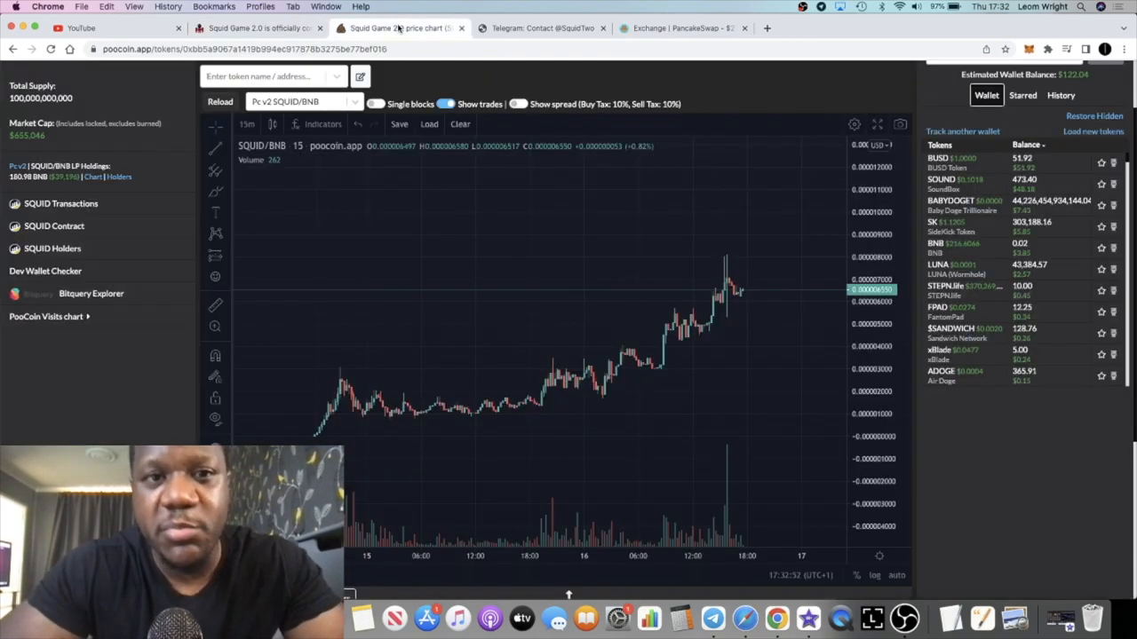
{"action": "mouse_move", "coordinate": [555, 200]}
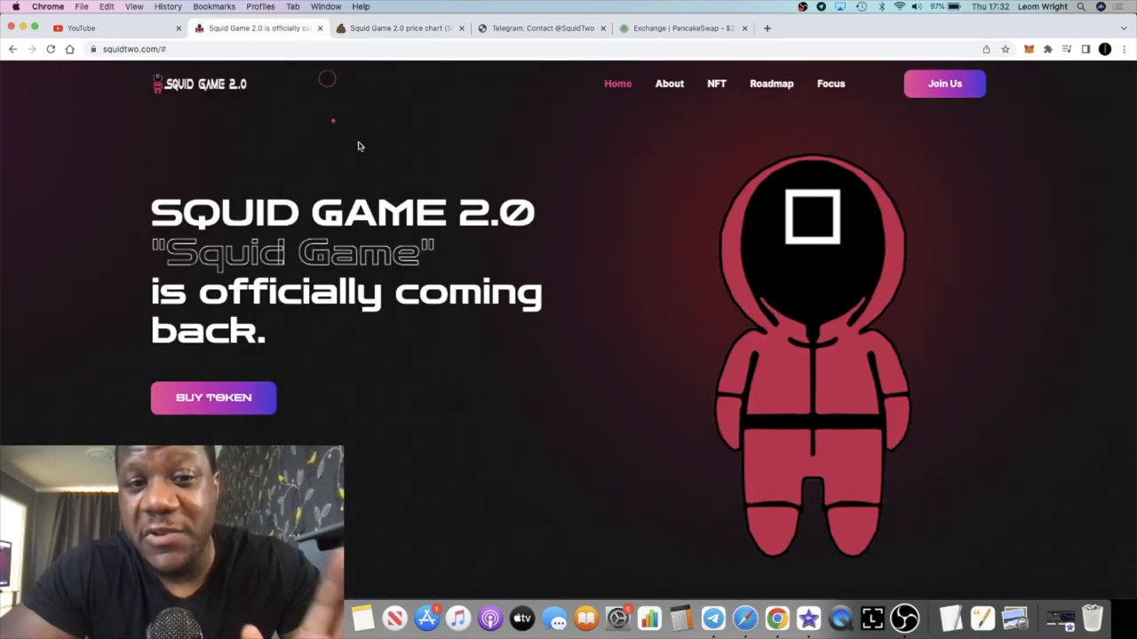
{"action": "scroll", "scroll_direction": "down", "scroll_amount": 3}
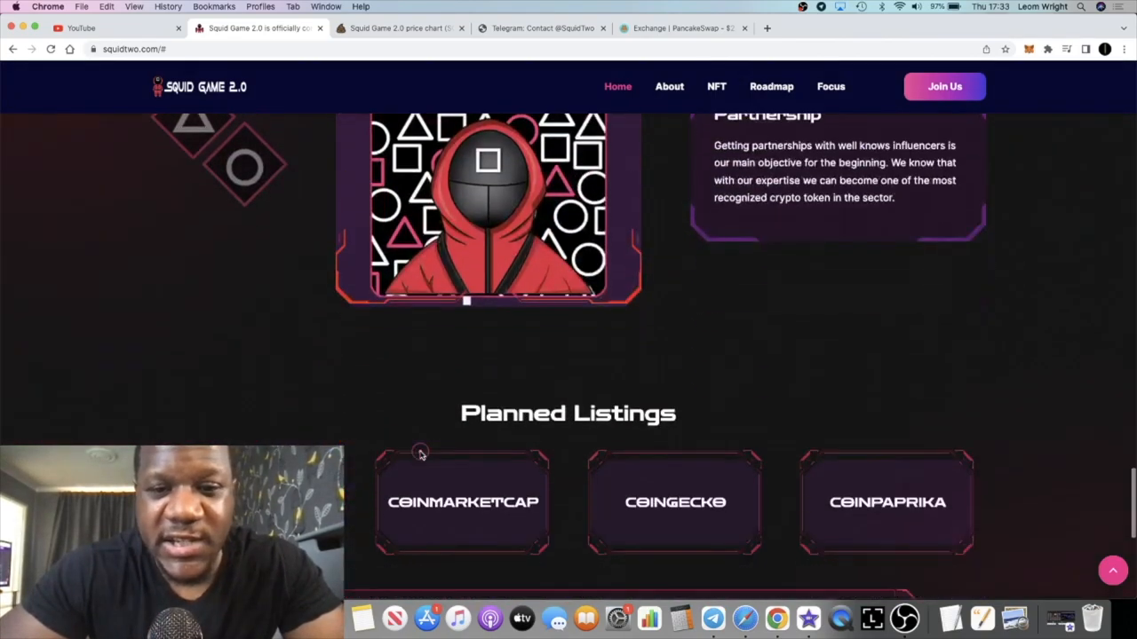
{"action": "scroll", "scroll_direction": "up", "scroll_amount": 3}
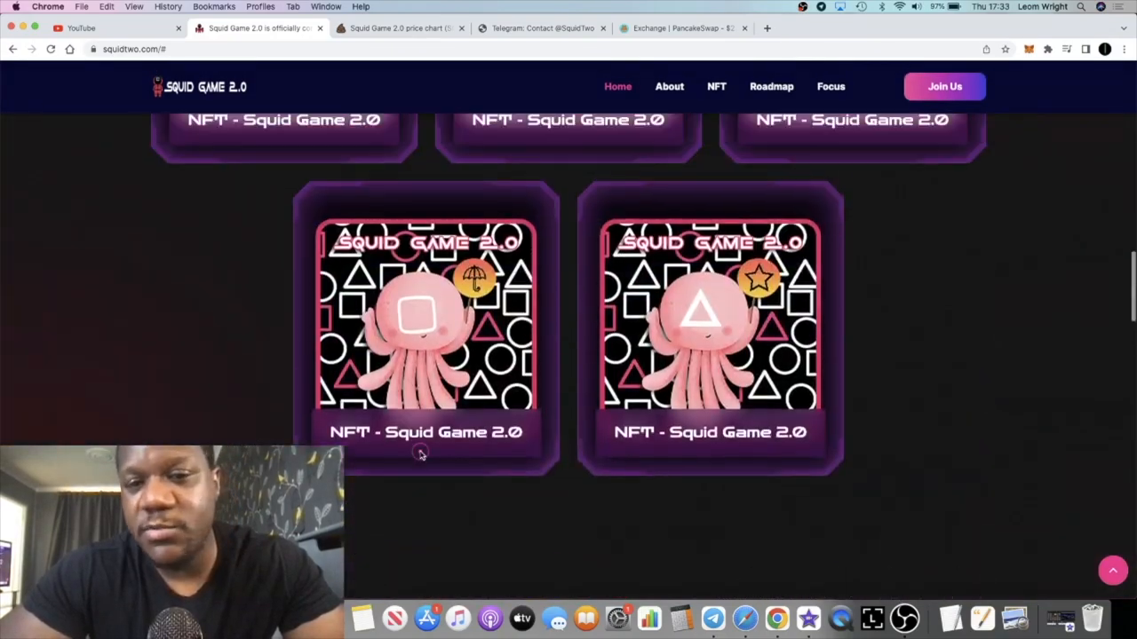
{"action": "scroll", "scroll_direction": "up", "scroll_amount": 3}
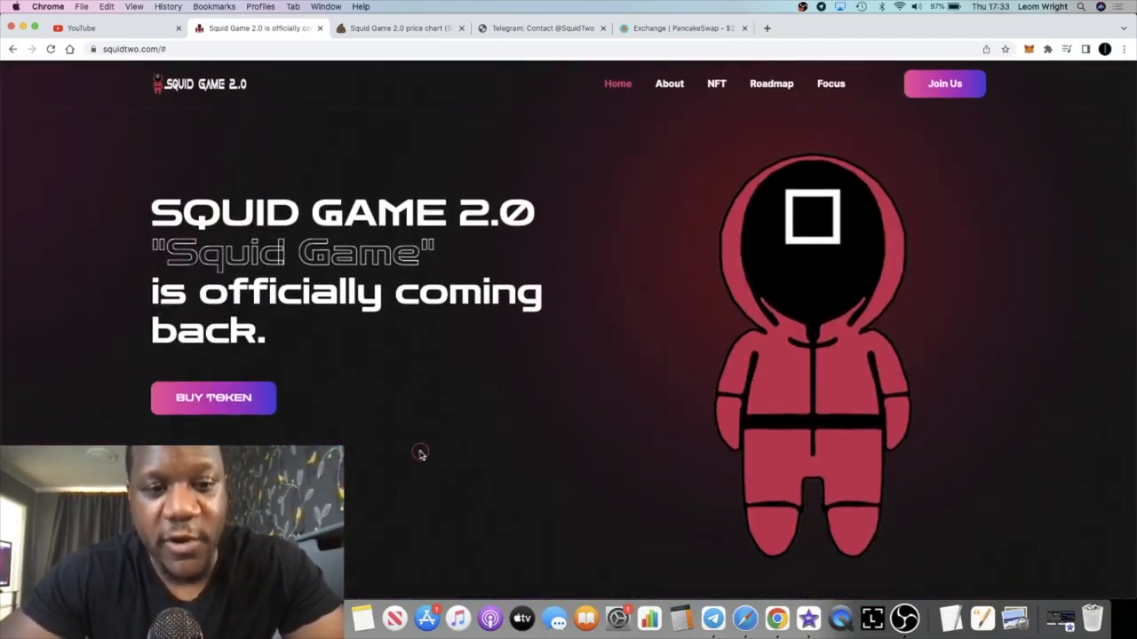